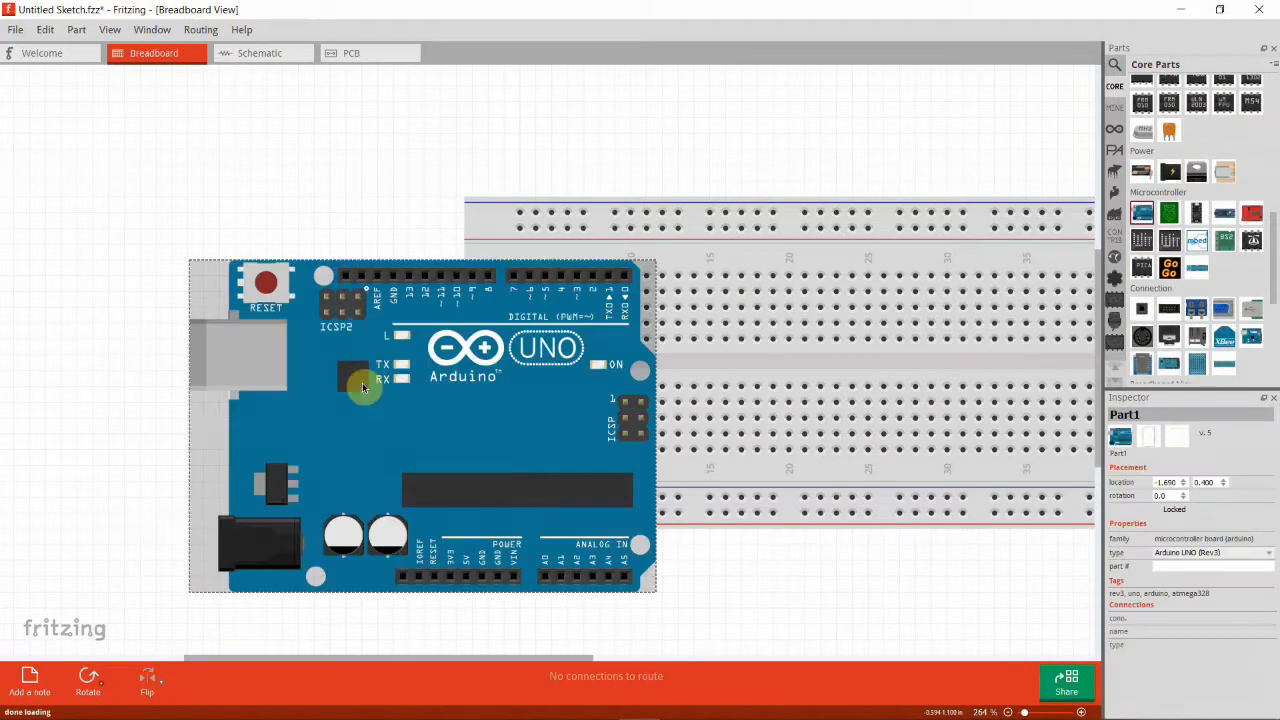
Rotate the Arduino Uno 90° clockwise, then add a resistor and rotate it upright.
right_click(363, 388)
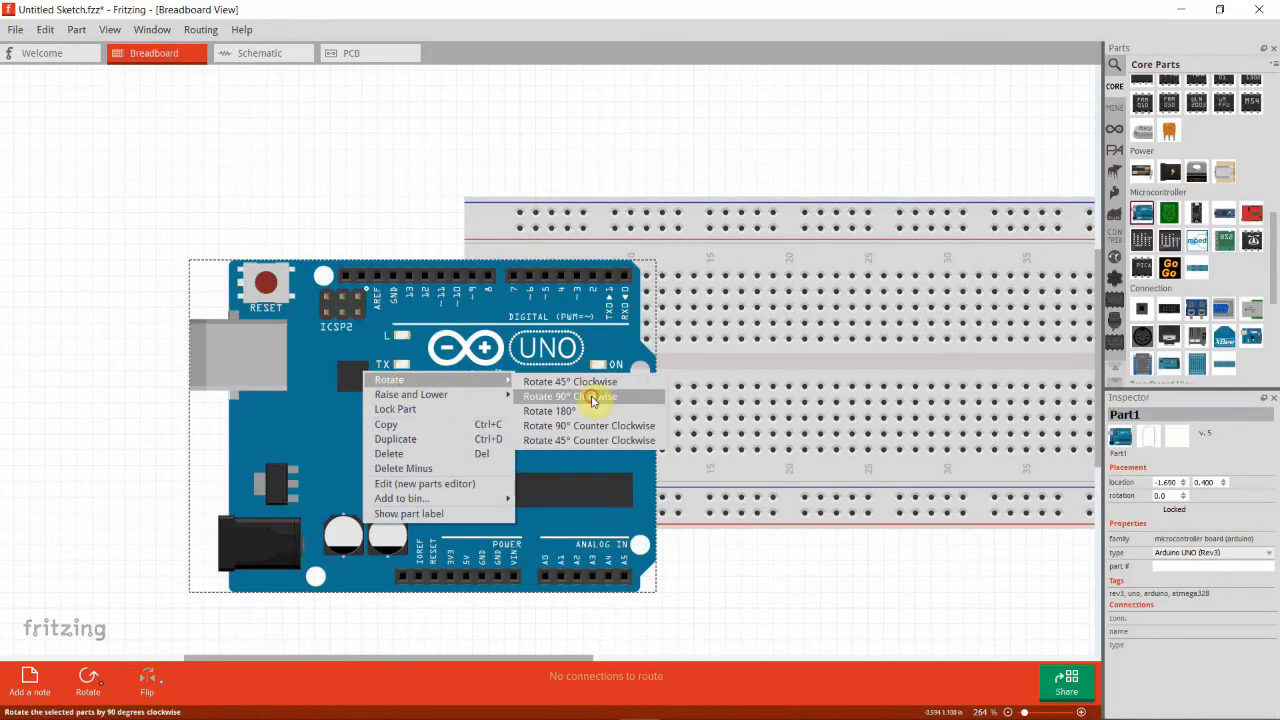
left_click(570, 396)
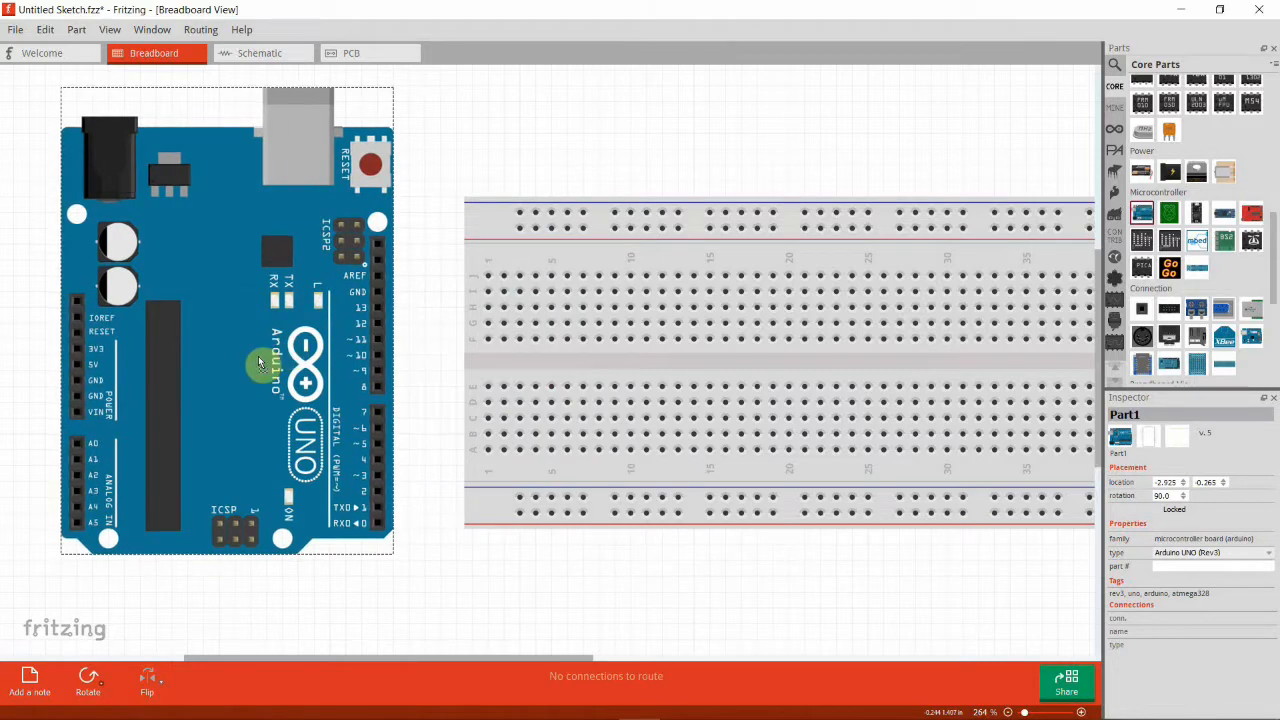
scroll("down", 3)
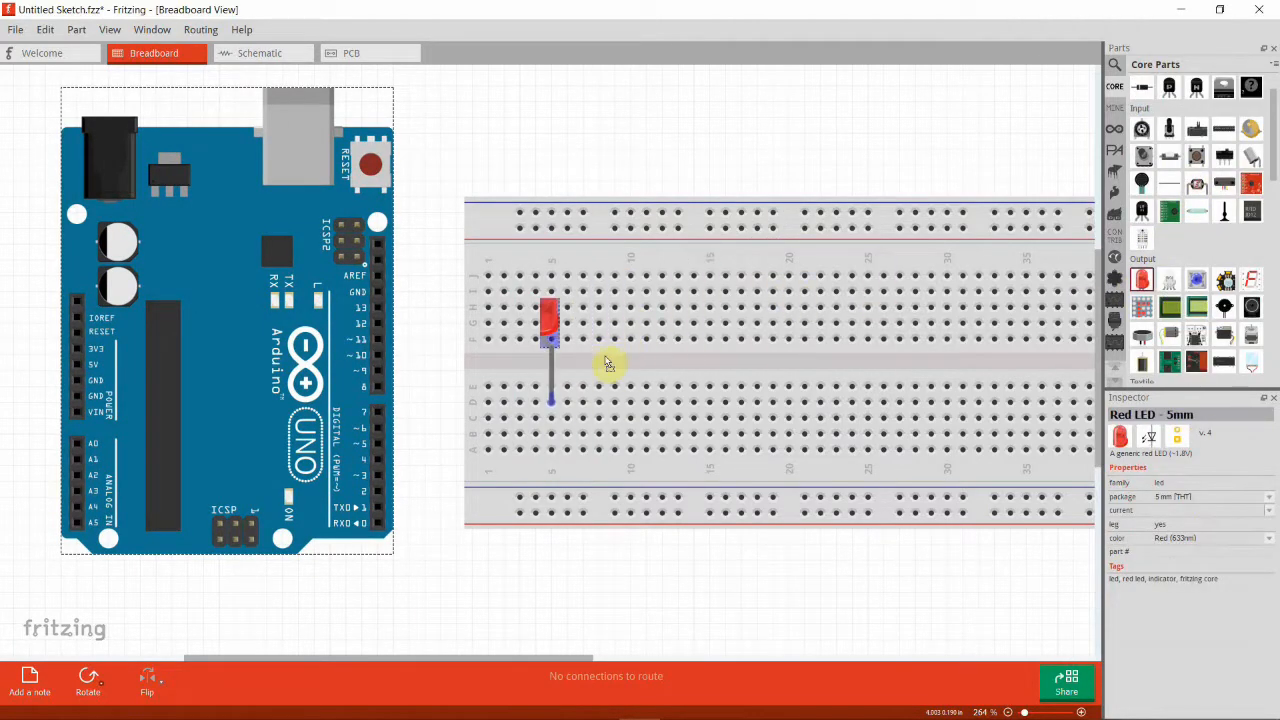
left_click_drag(550, 330, 562, 345)
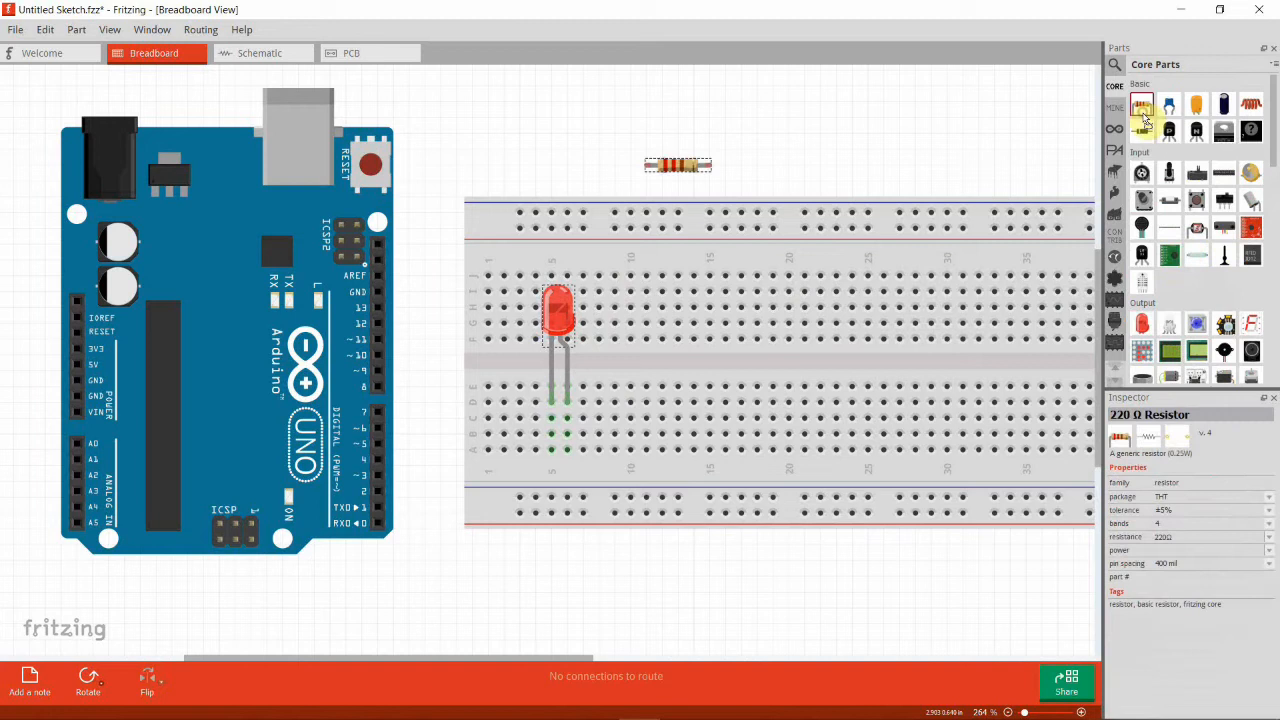
right_click(678, 164)
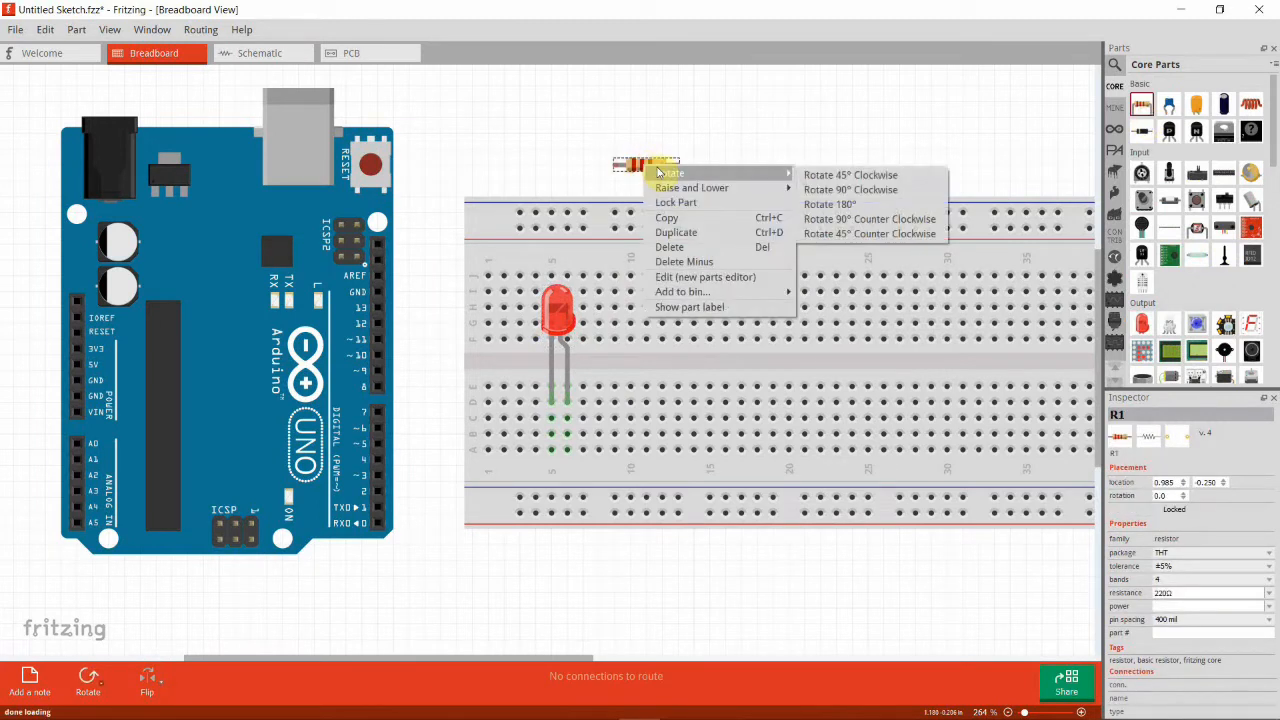
left_click(850, 189)
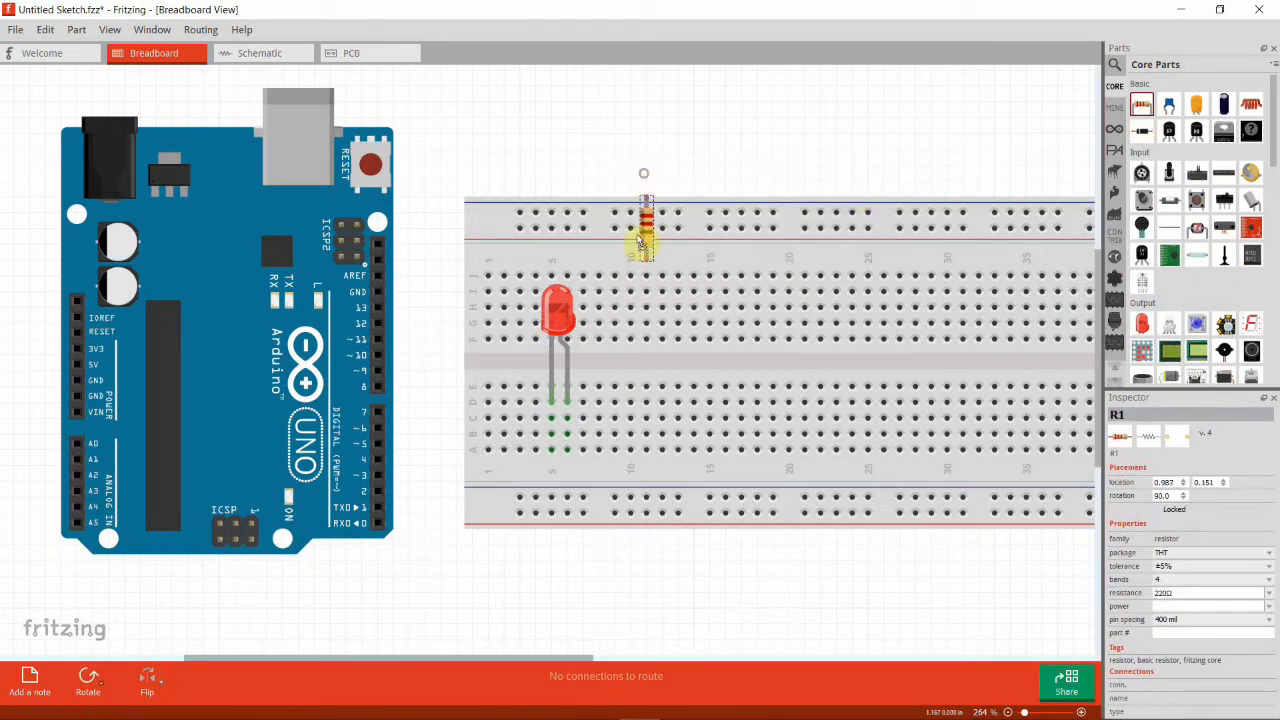
Drag the resistor onto the breadboard below the LED.
left_click_drag(645, 230, 555, 465)
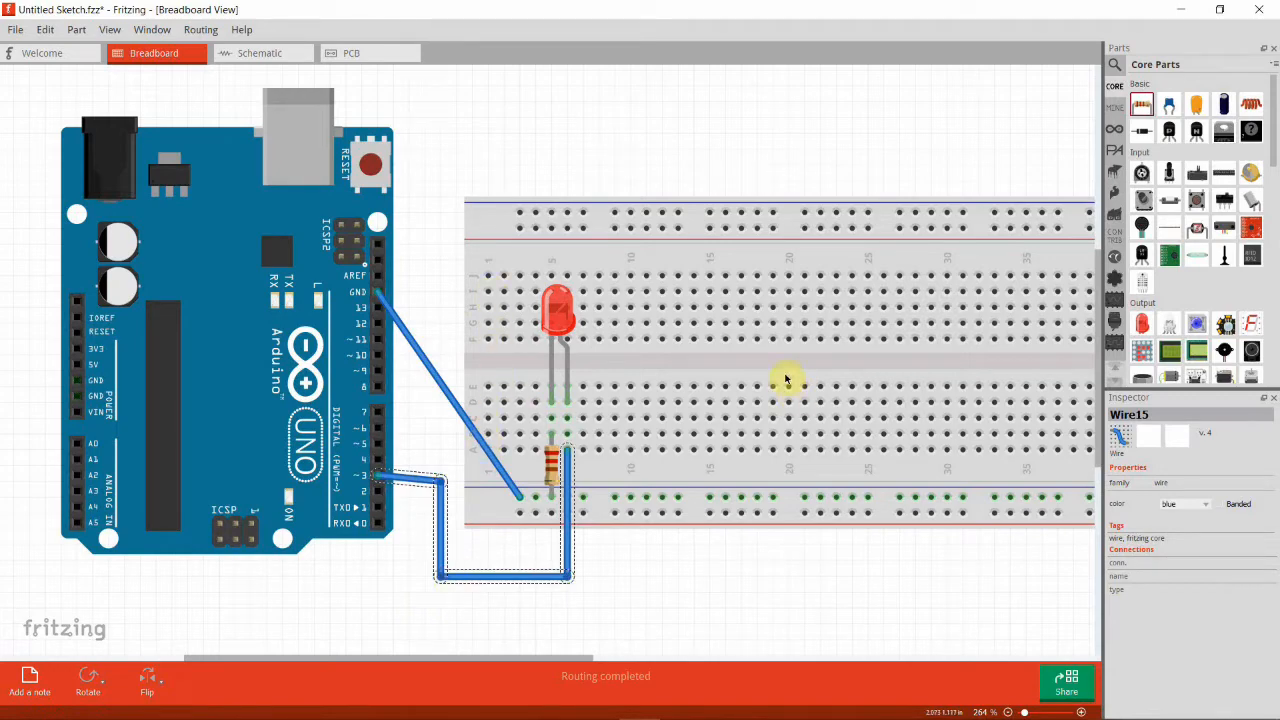
mouse_move(788, 378)
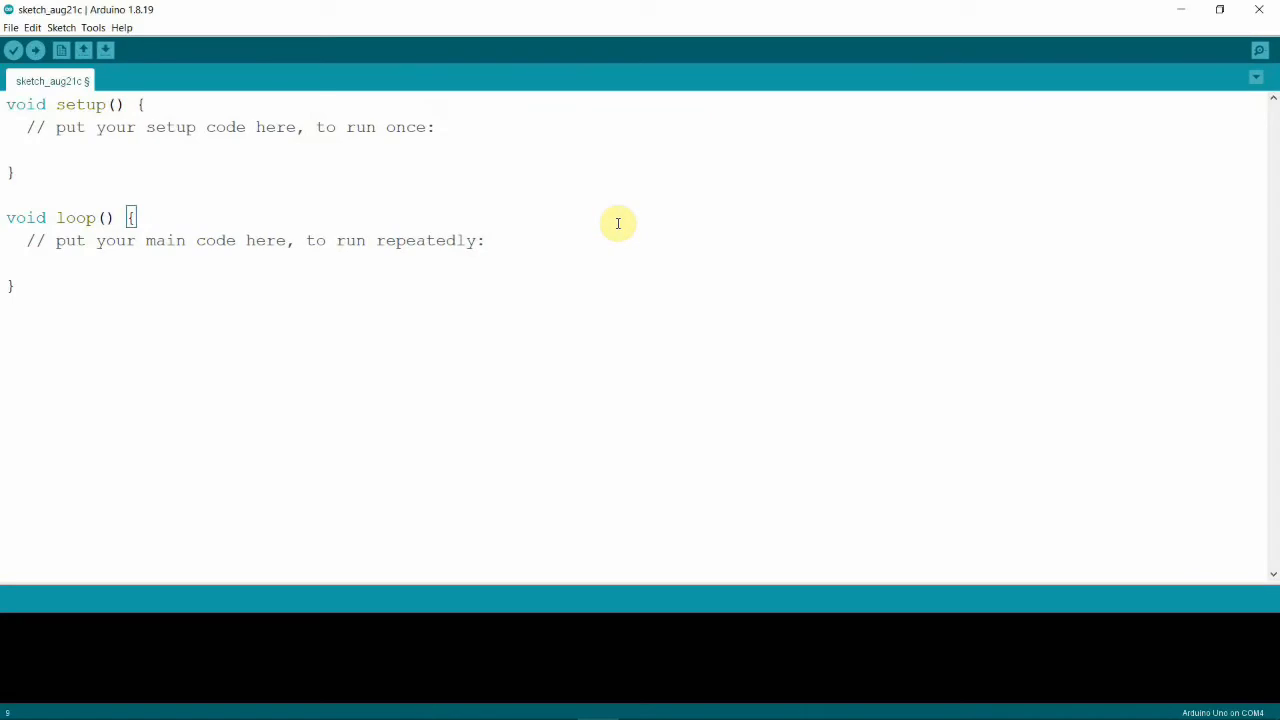
Declare the global int random_led_val; at the top of the sketch.
left_click(12, 285)
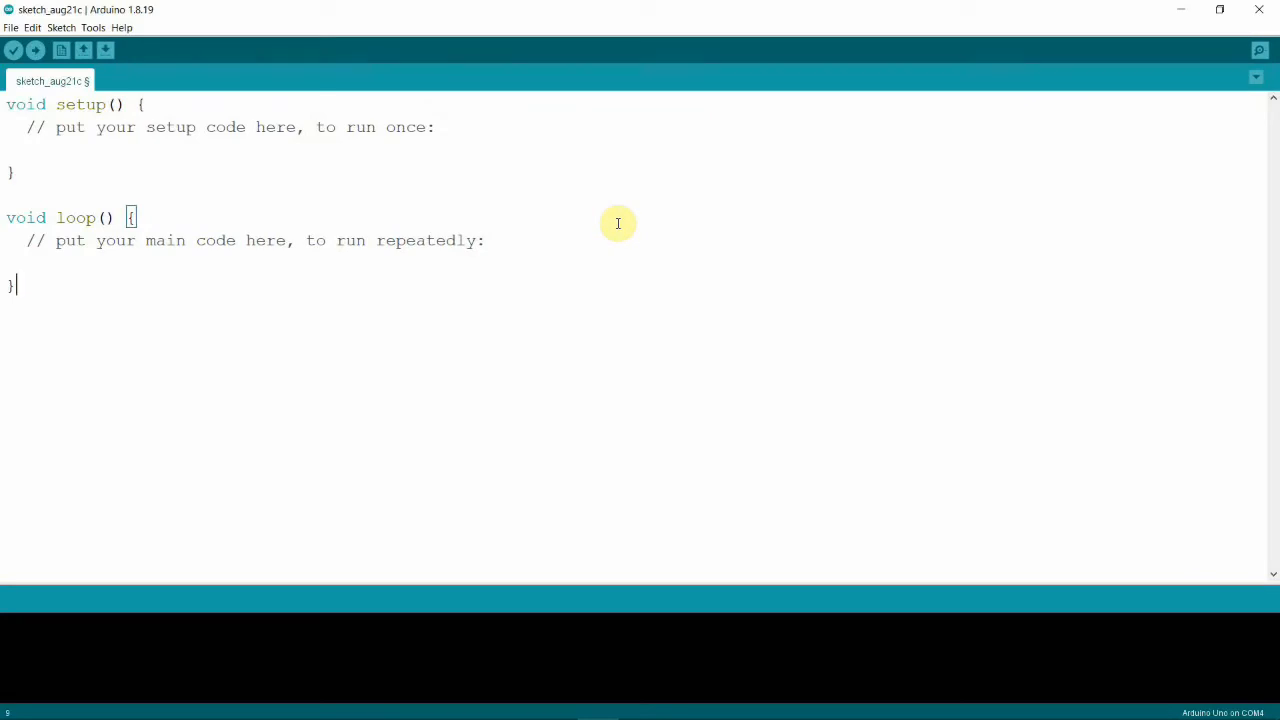
mouse_move(611, 253)
type("i")
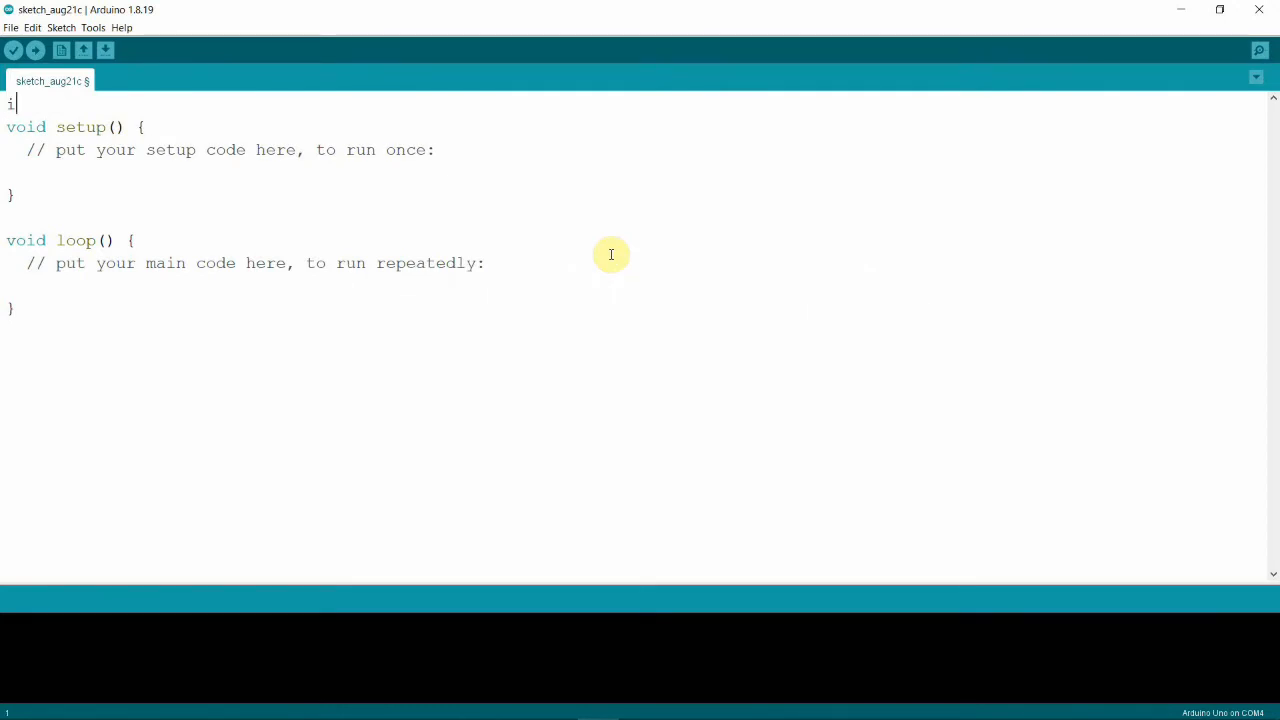
type("nt")
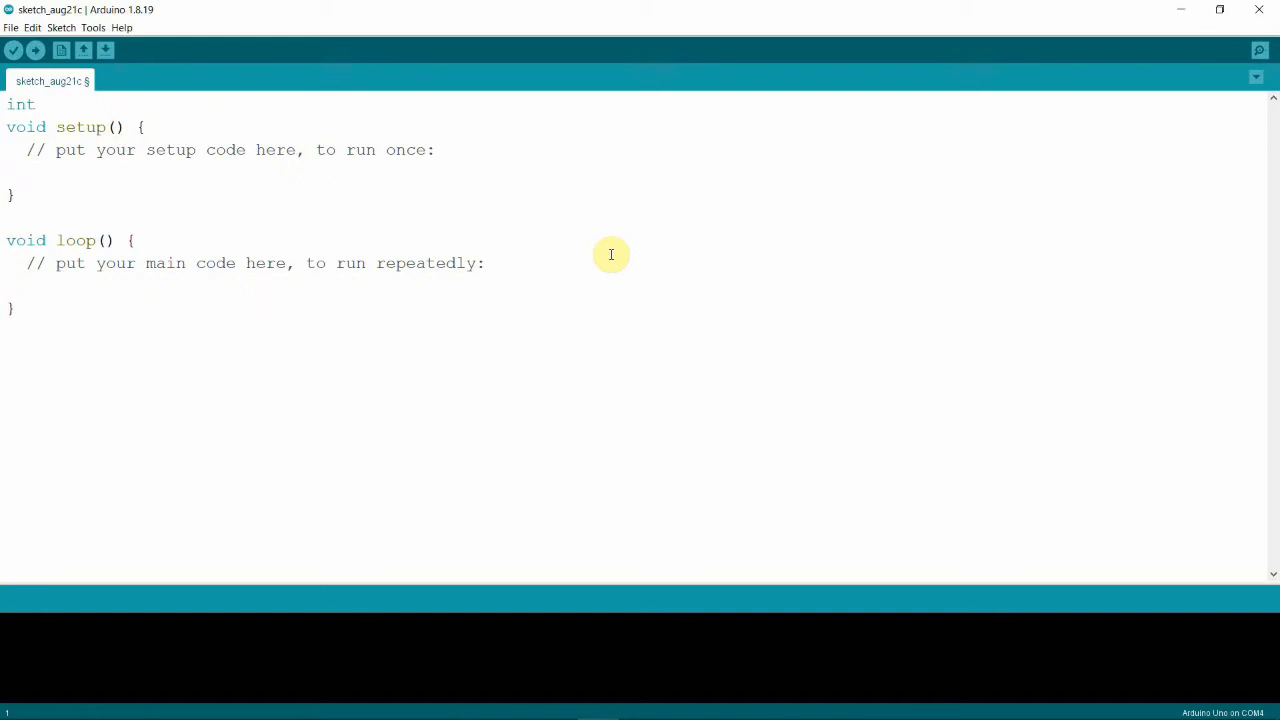
type("r")
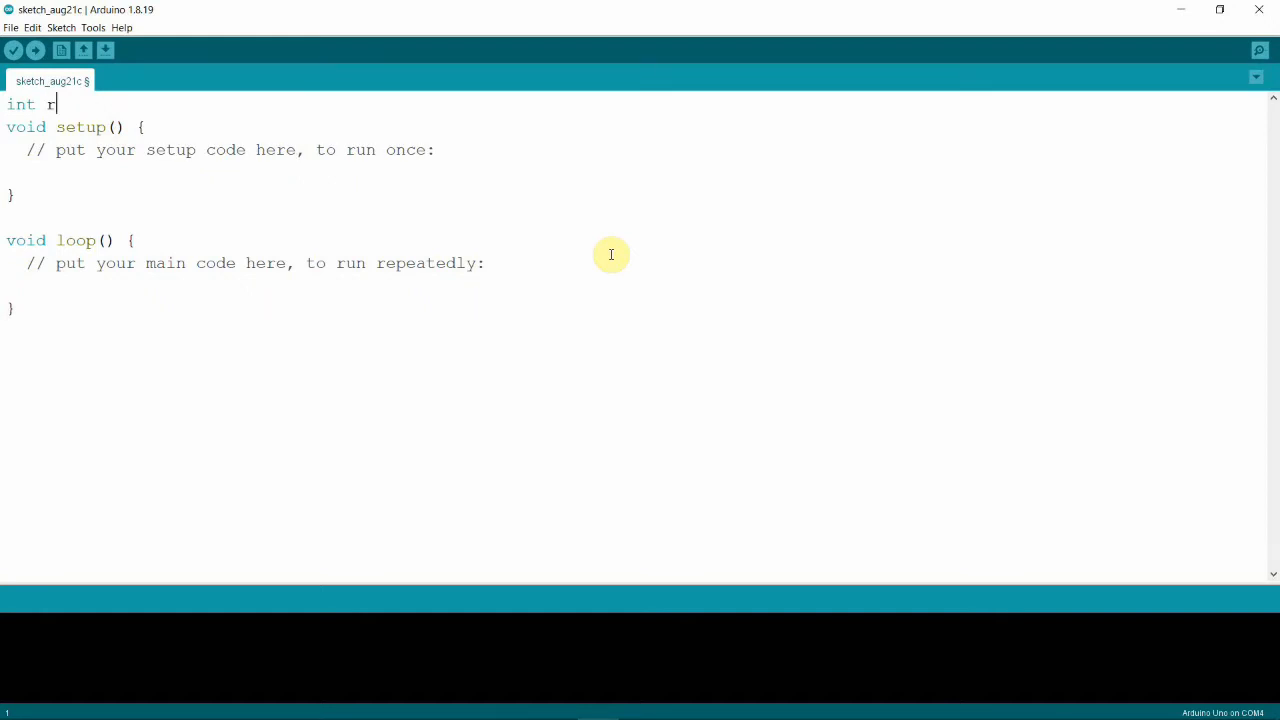
type("andom_")
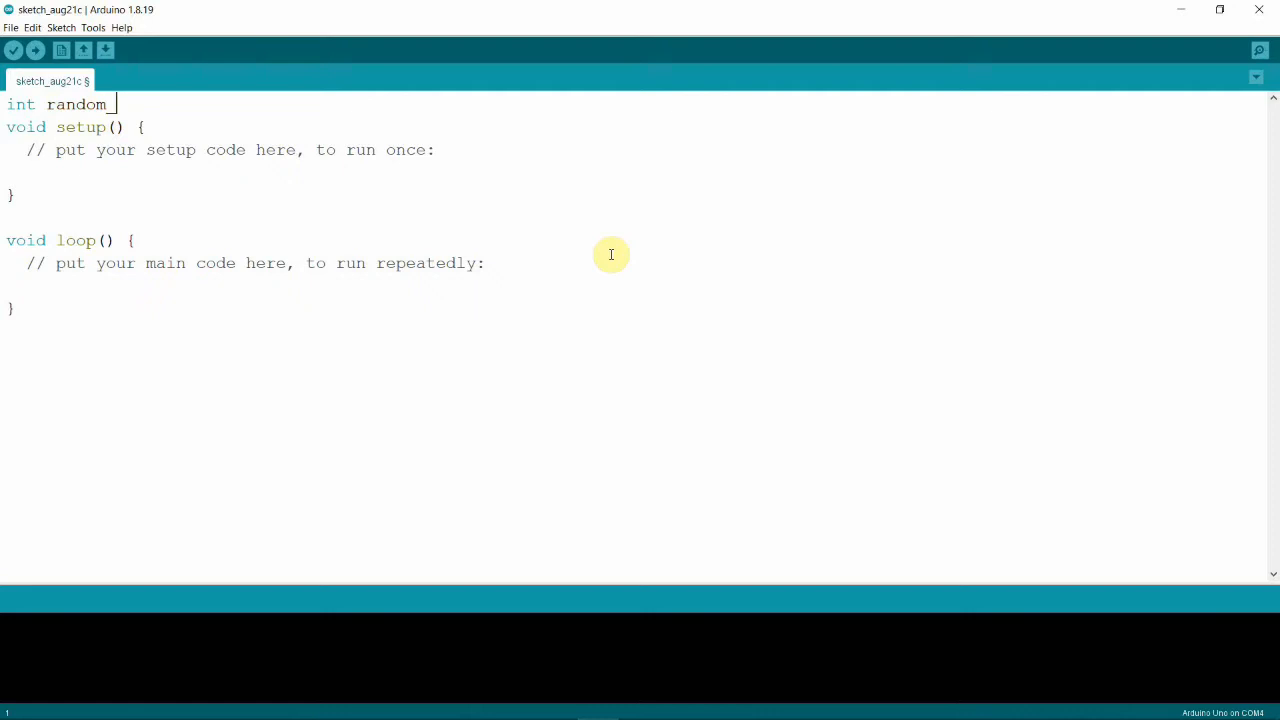
type("led_val")
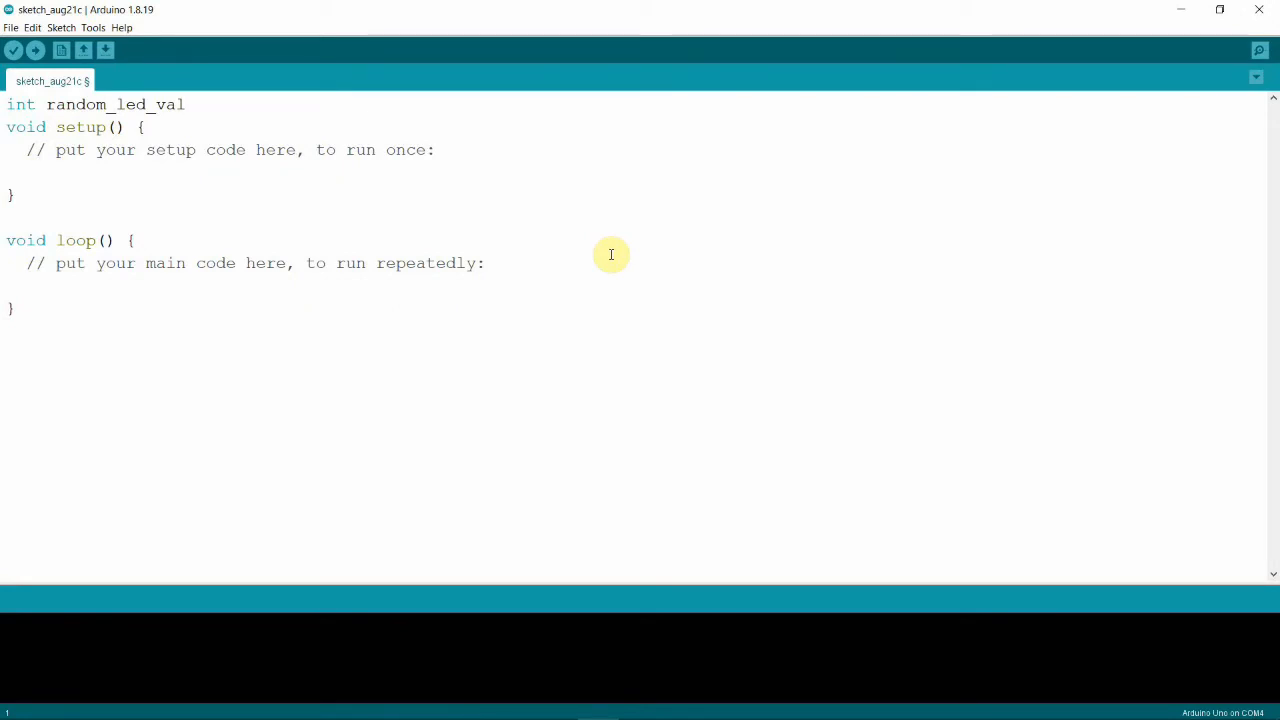
type(";")
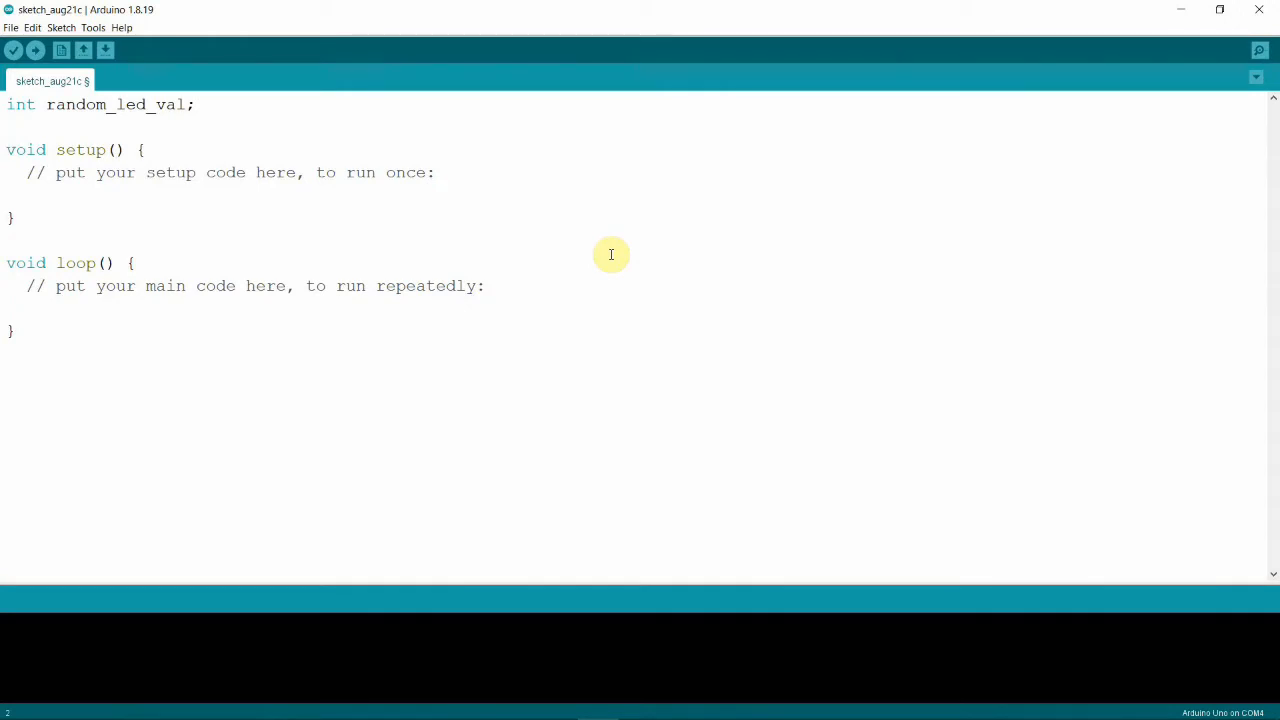
Declare int ledpin=3; below it.
type("int")
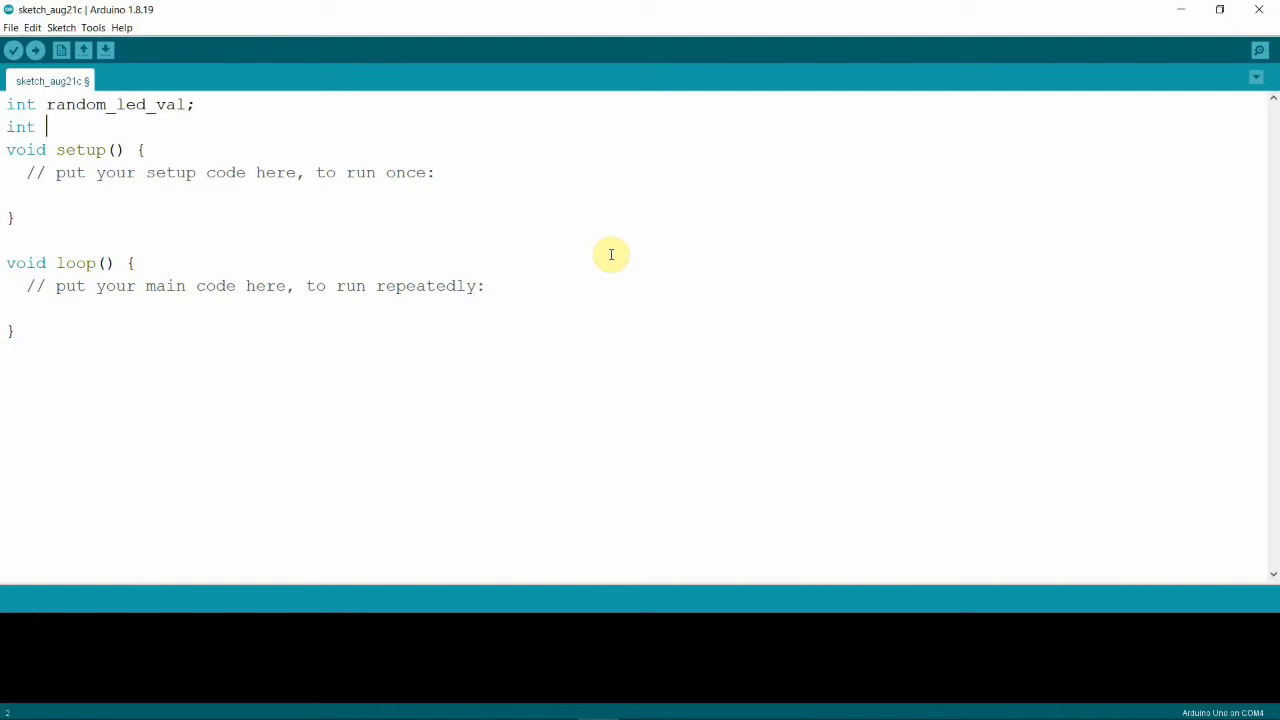
type("led")
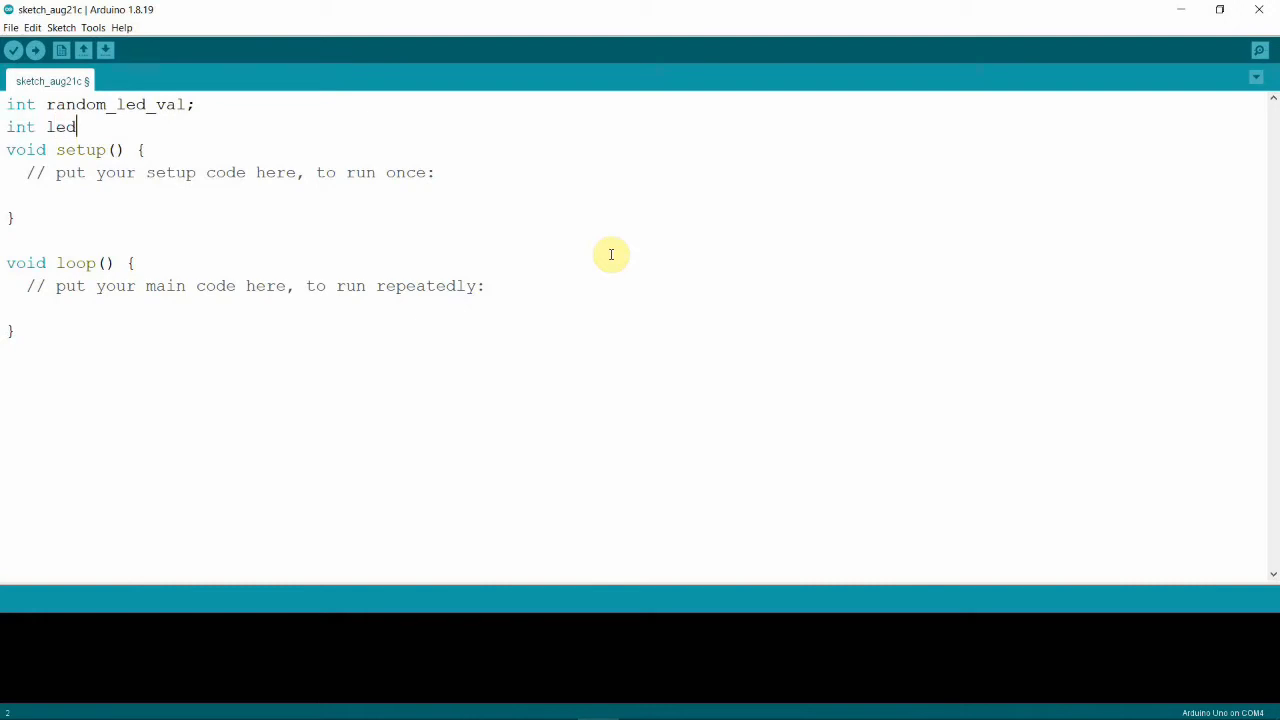
type("pin")
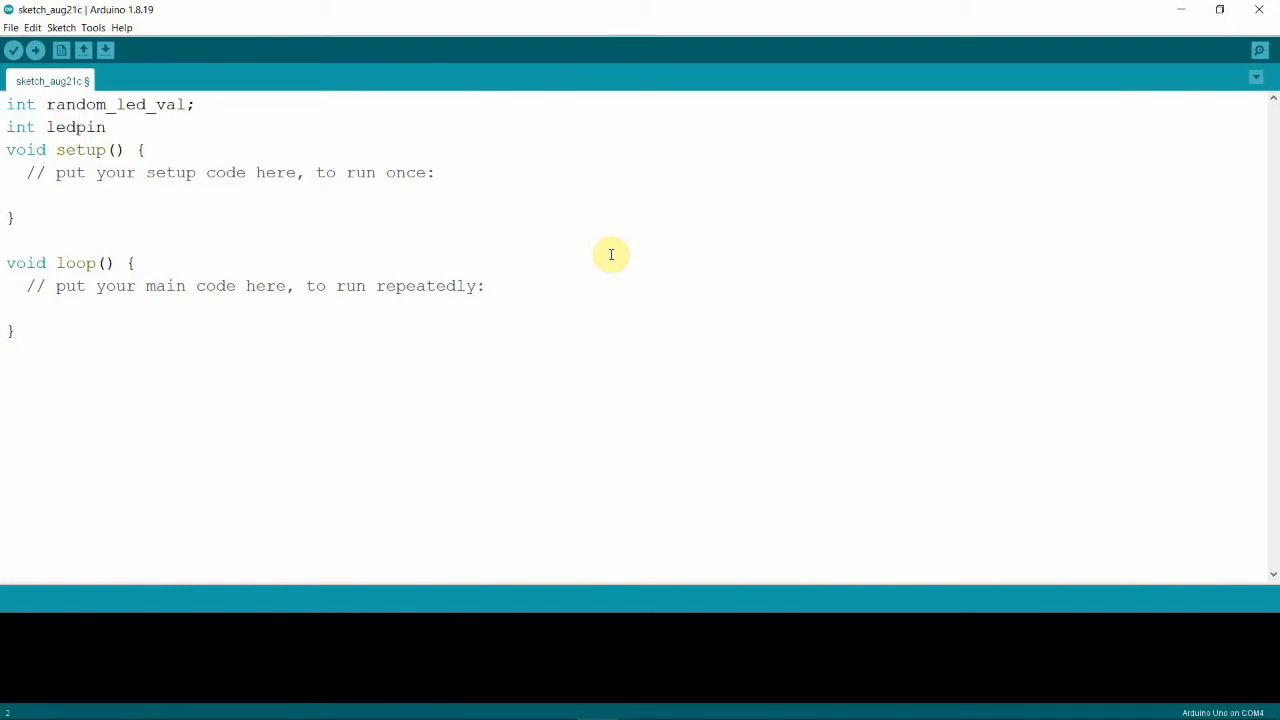
type("=3;")
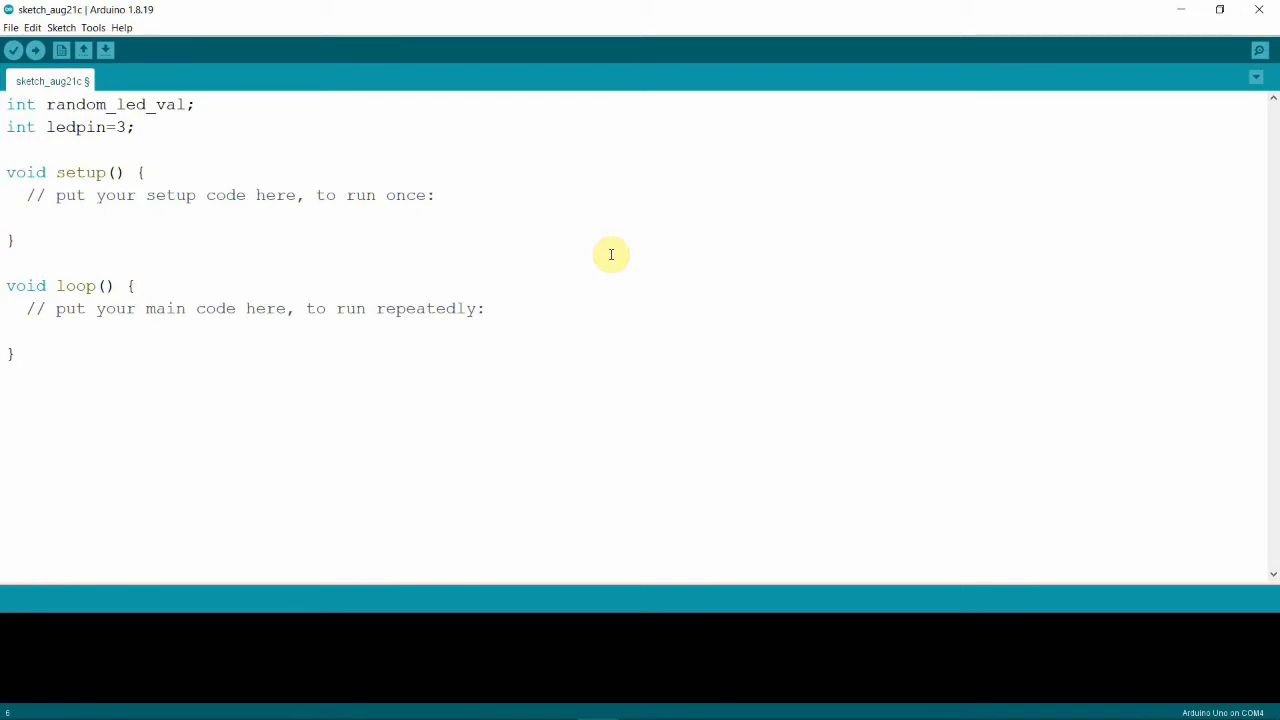
Type pinMode(ledpin,OUTPUT); inside setup().
type("pin")
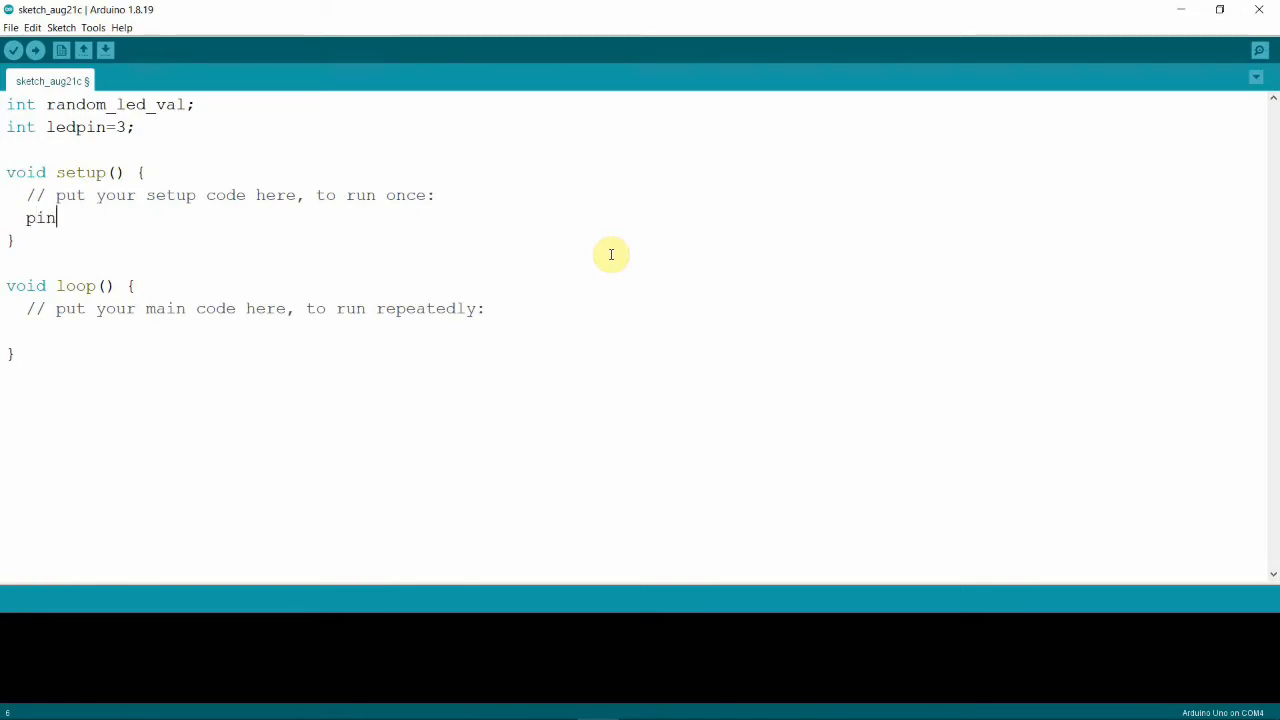
type("MOd")
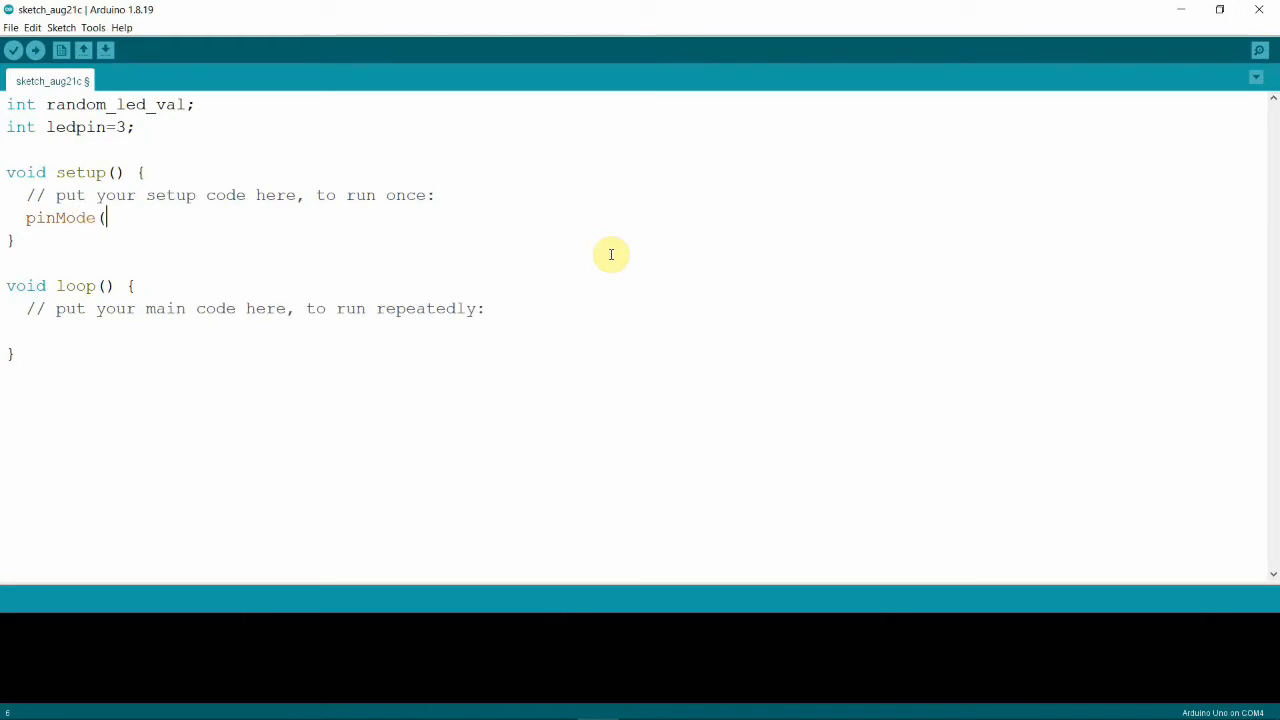
type("ledpin")
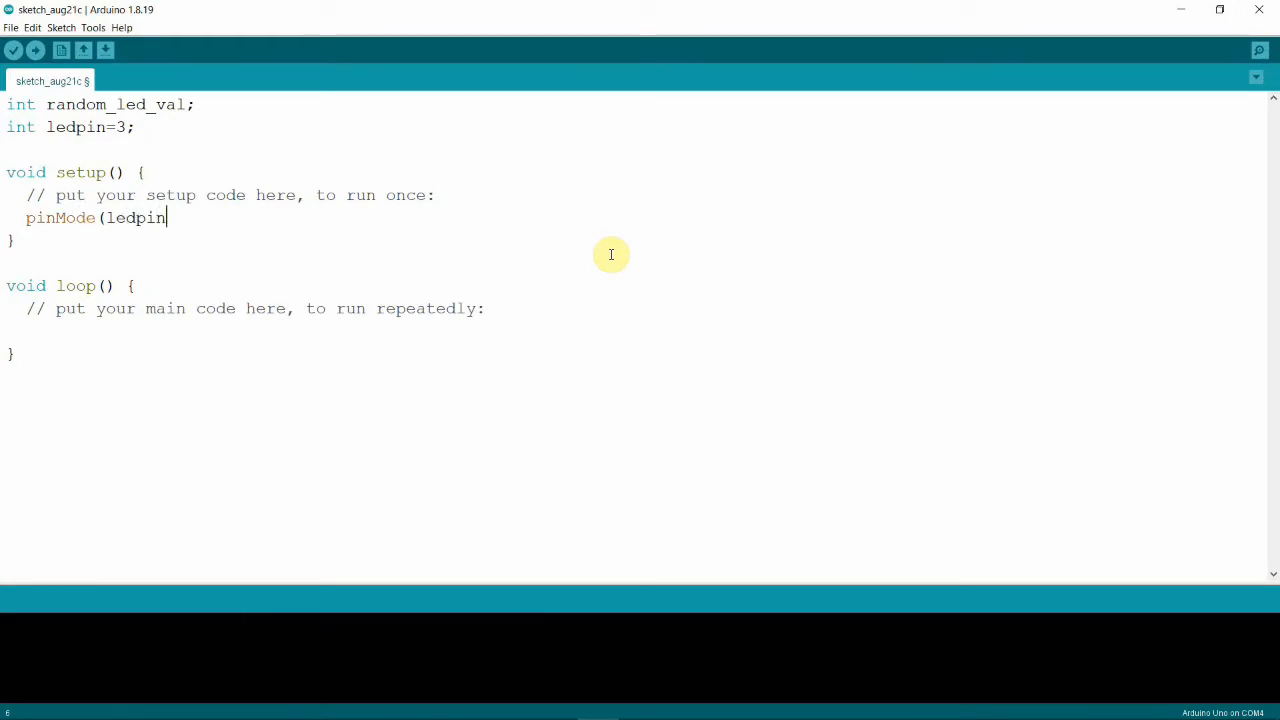
type(",OU")
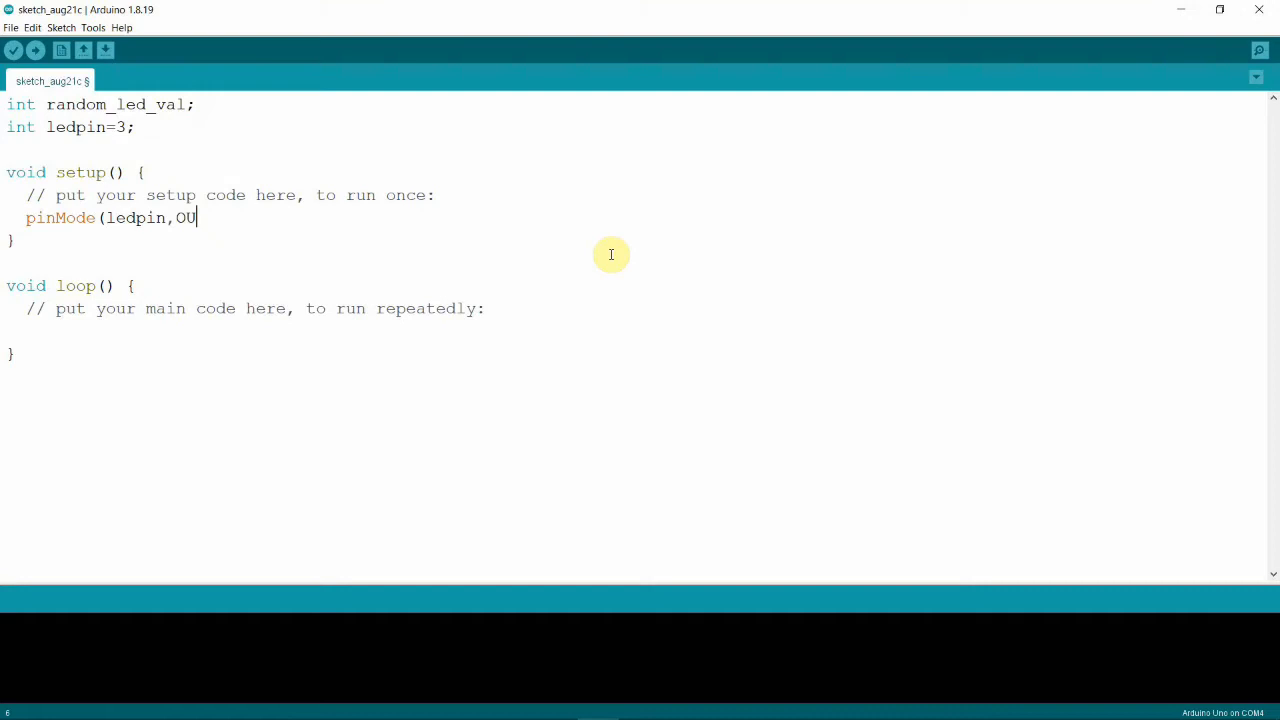
type("TPUT)")
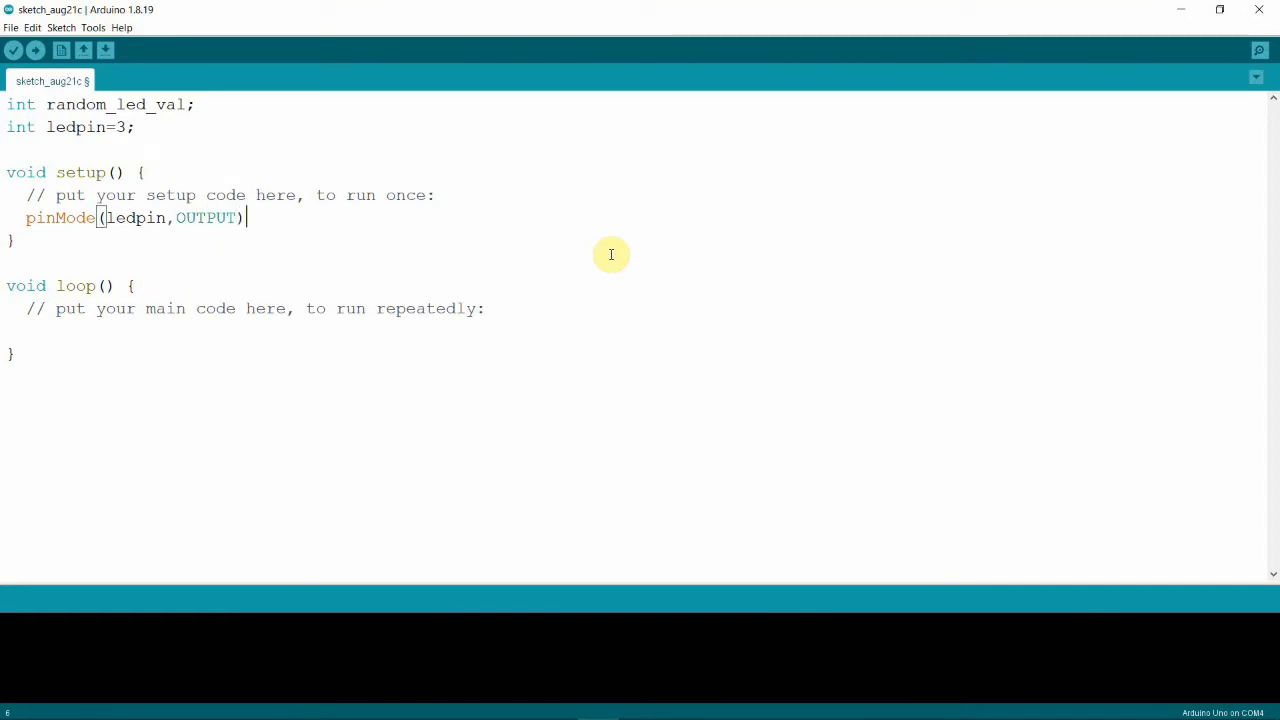
type(";")
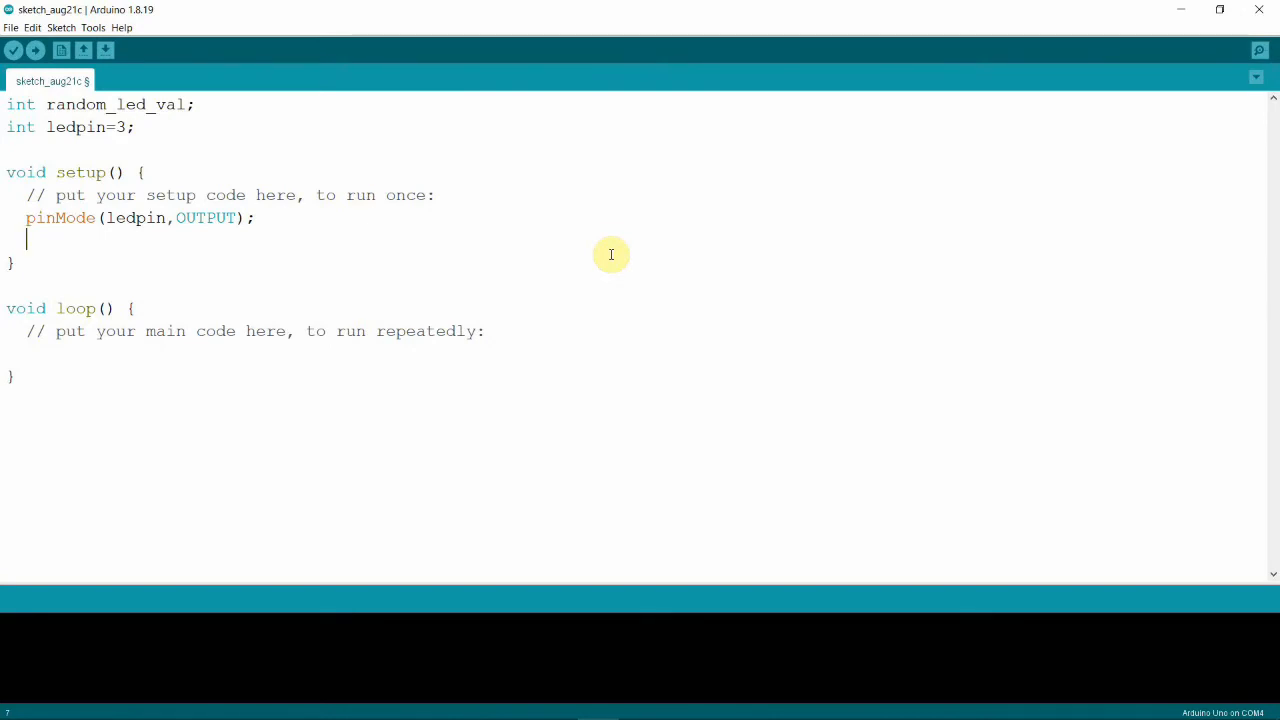
Add randomSeed(analogRead(A0)); after pinMode in setup().
type("randomSe")
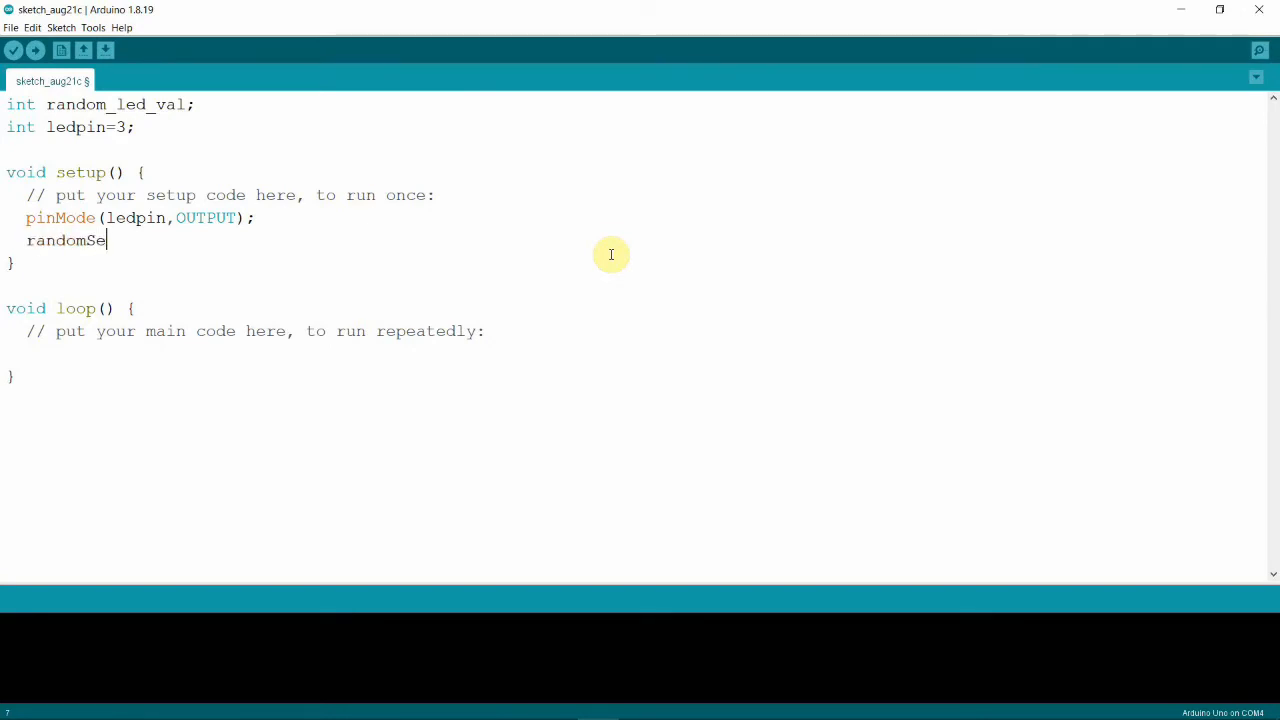
type("ed")
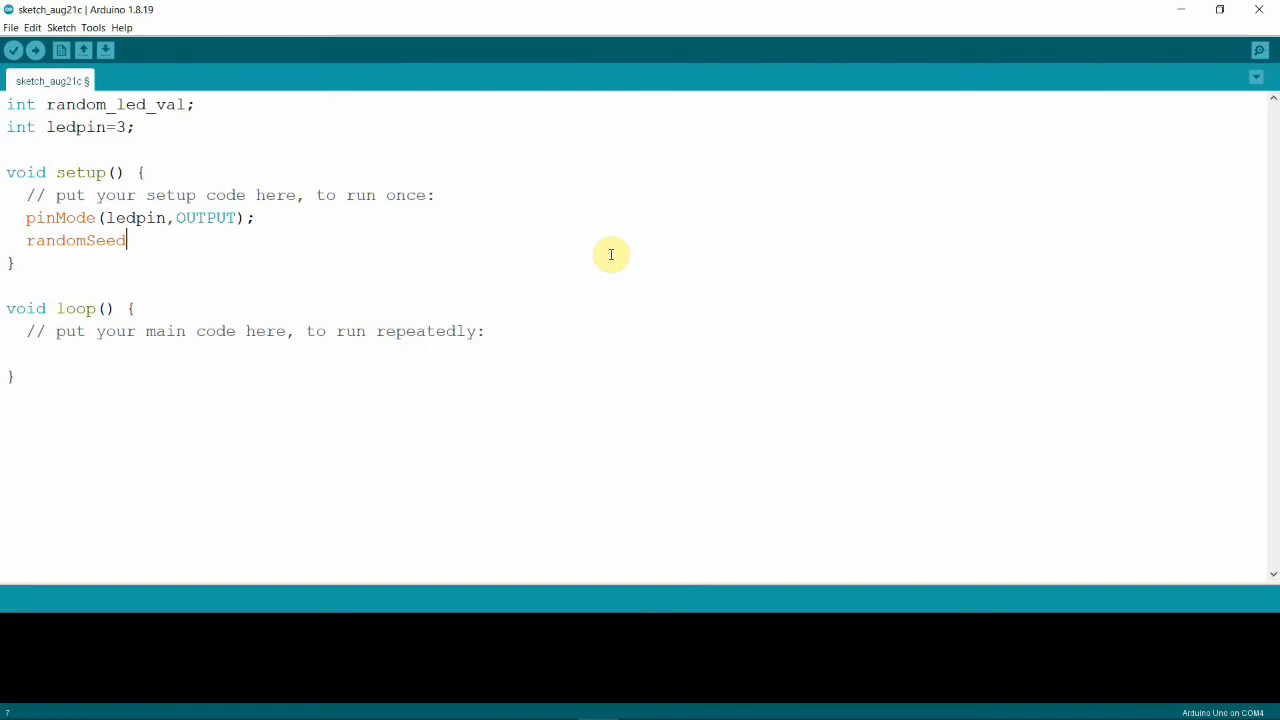
type("(")
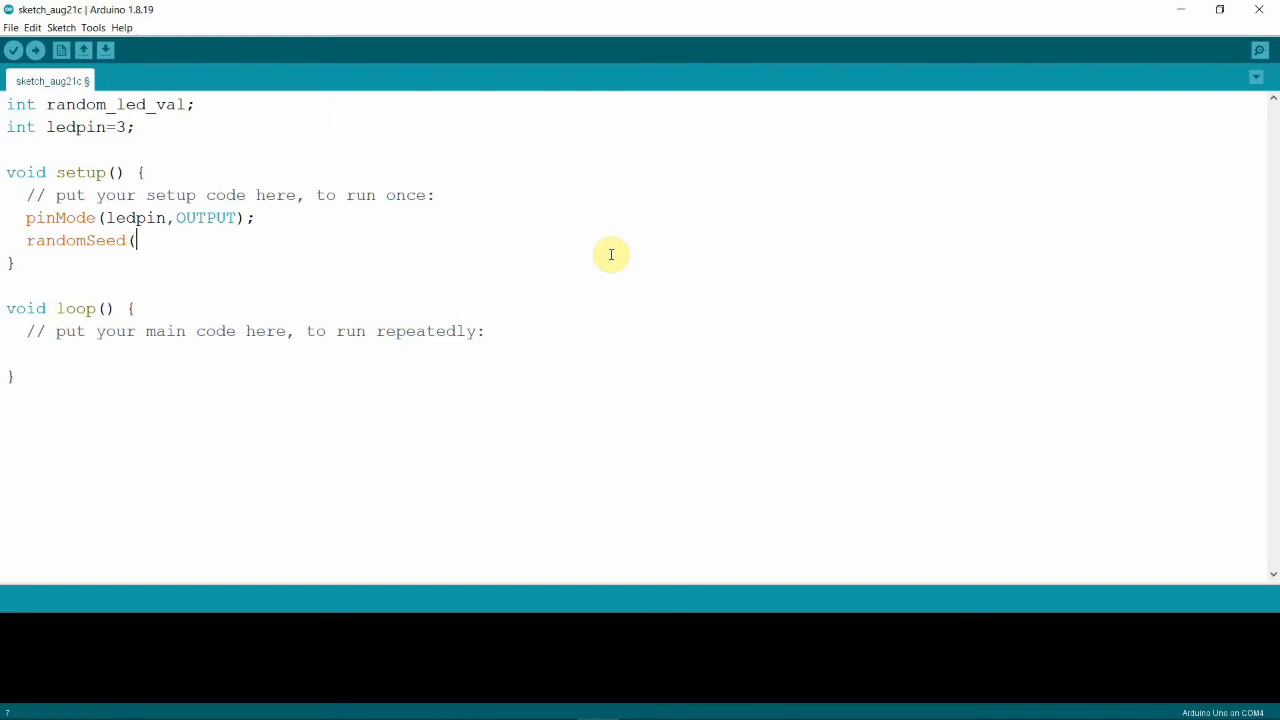
type("ana")
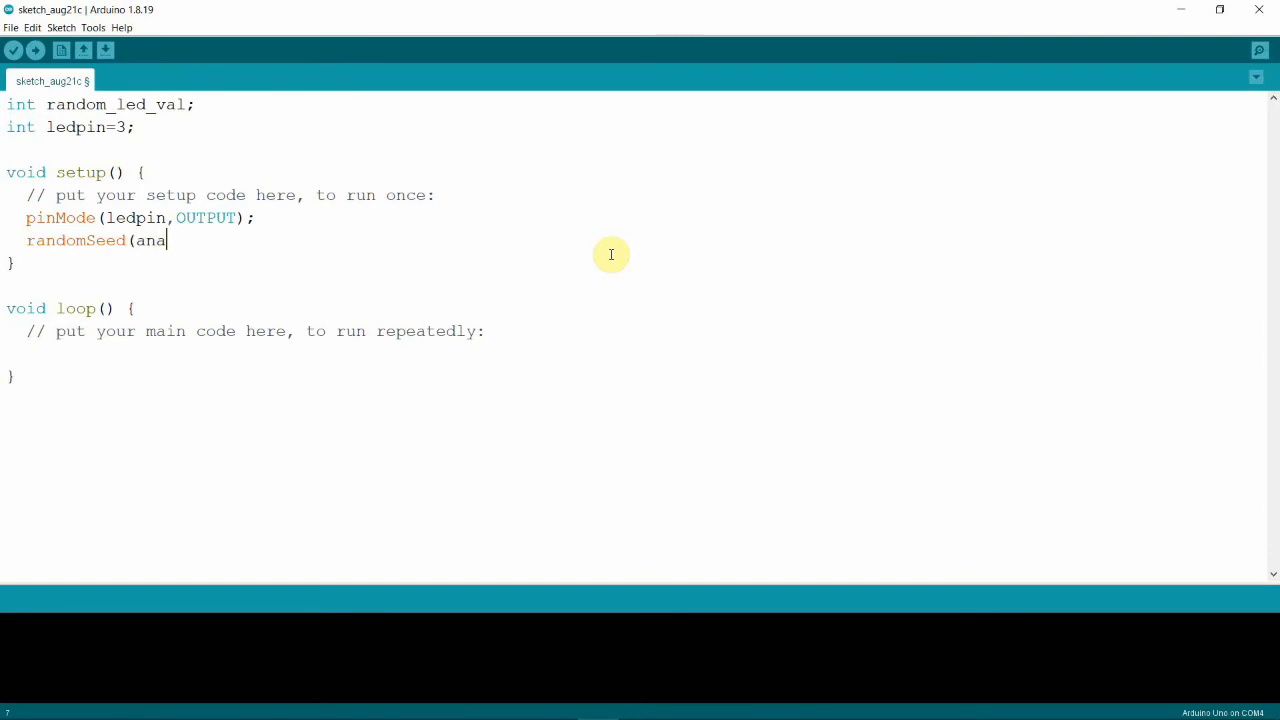
type("logRe")
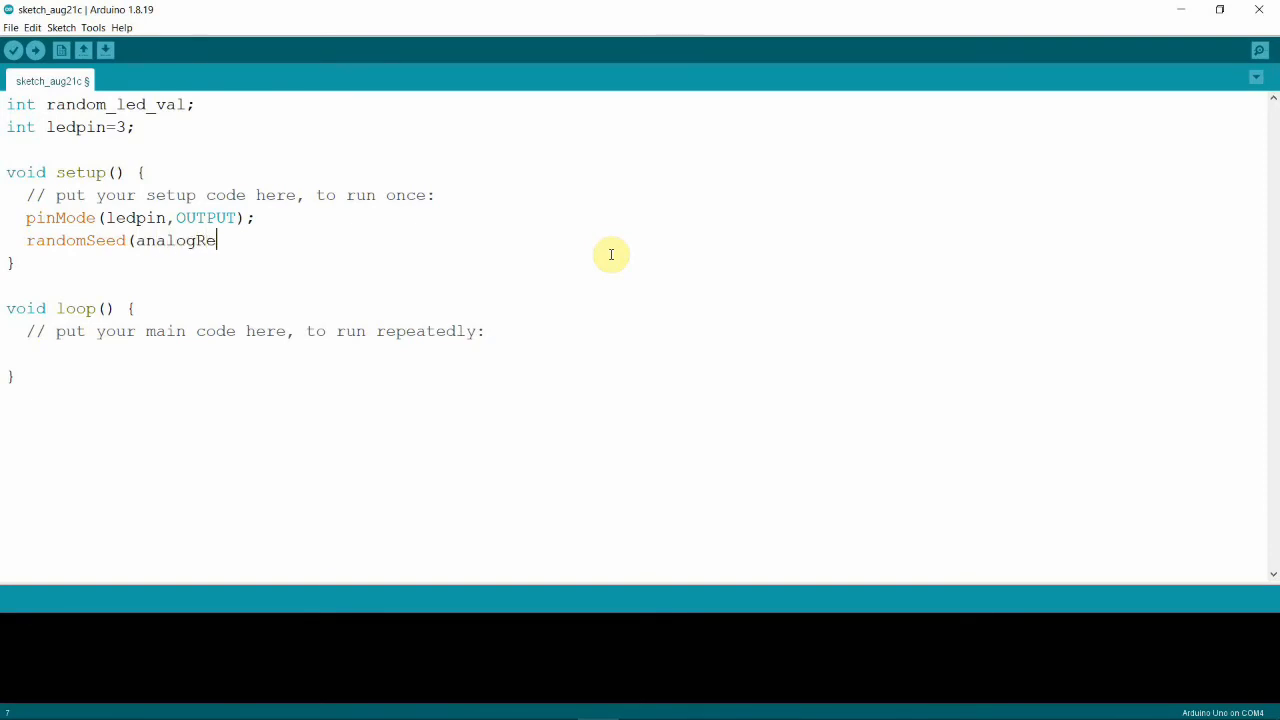
type("ad(")
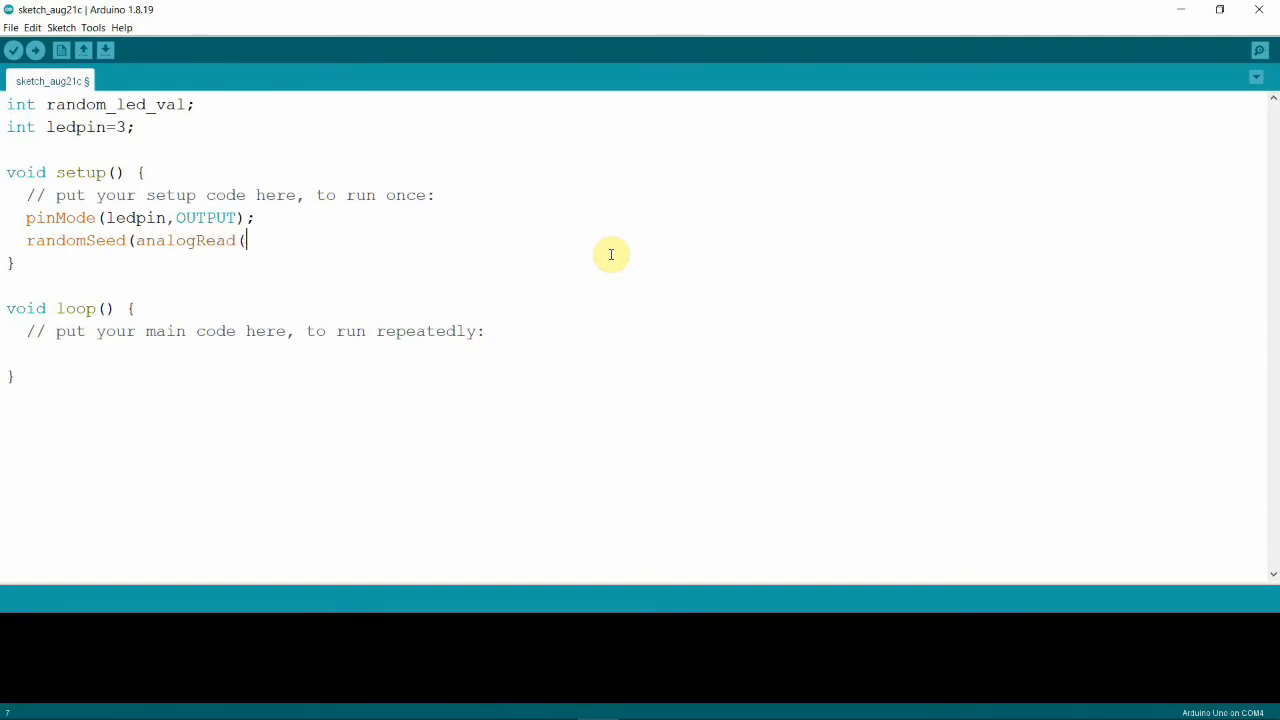
type("A0")
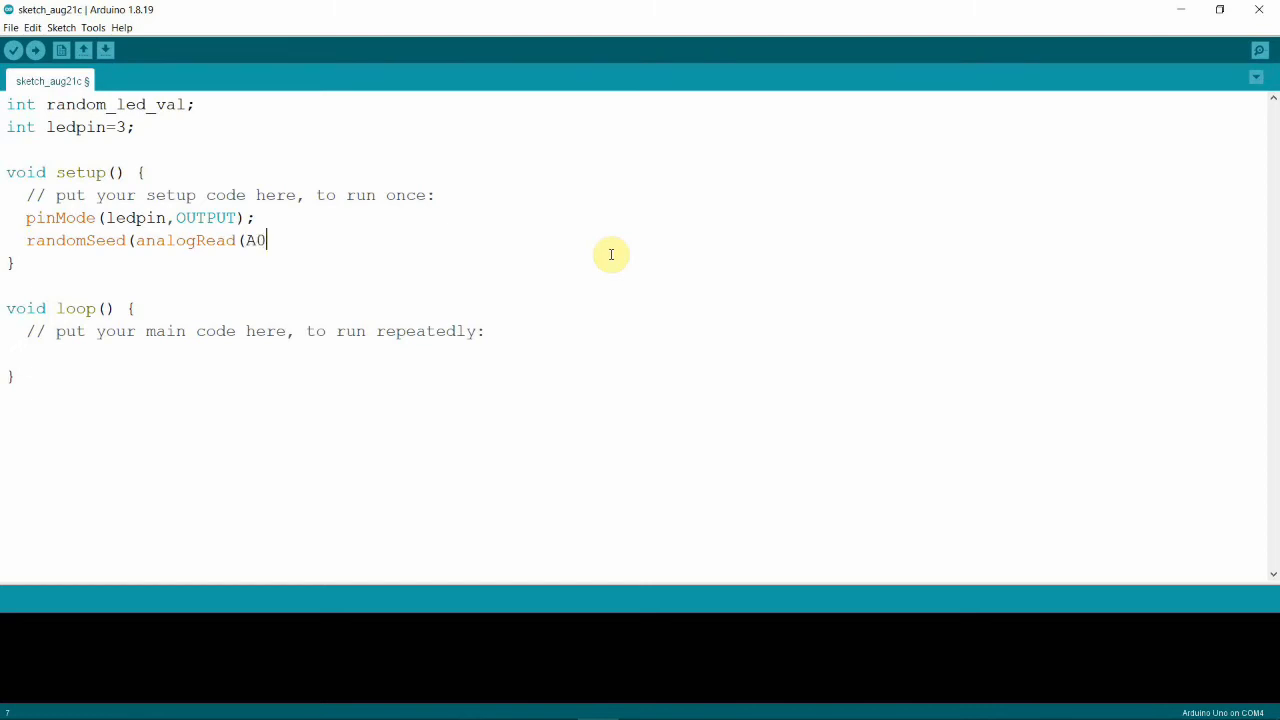
type("))")
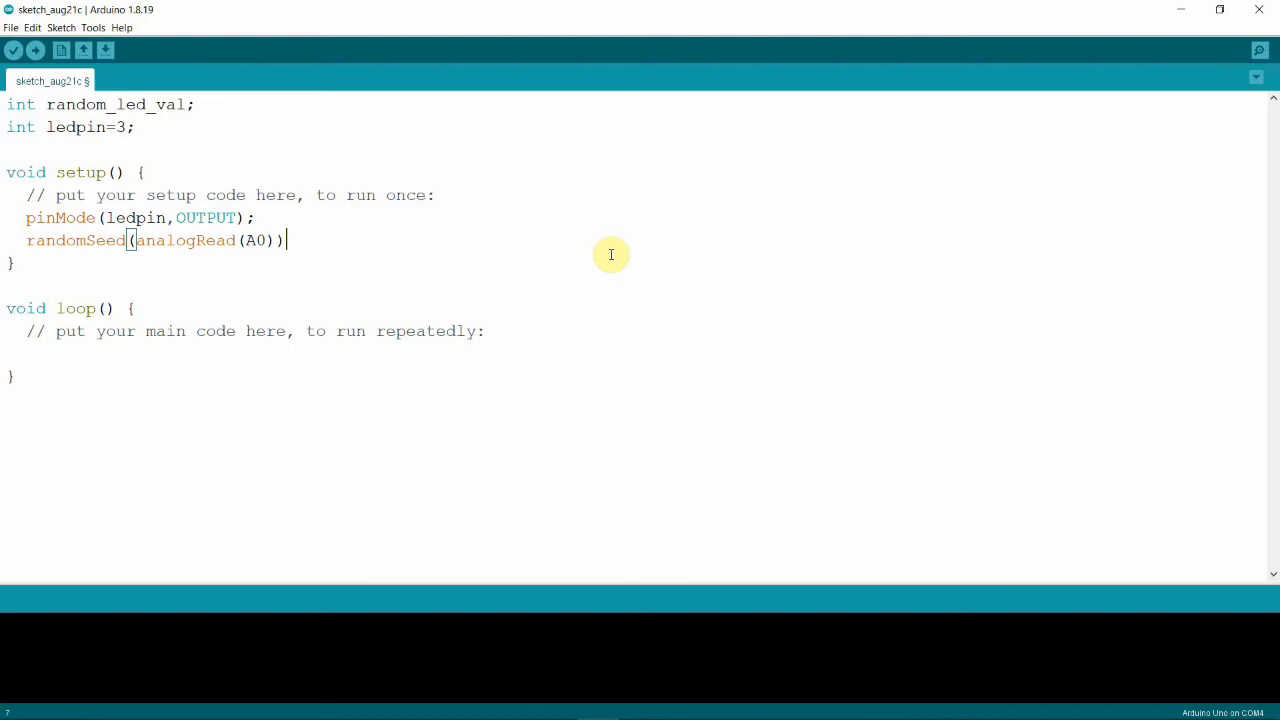
type(";")
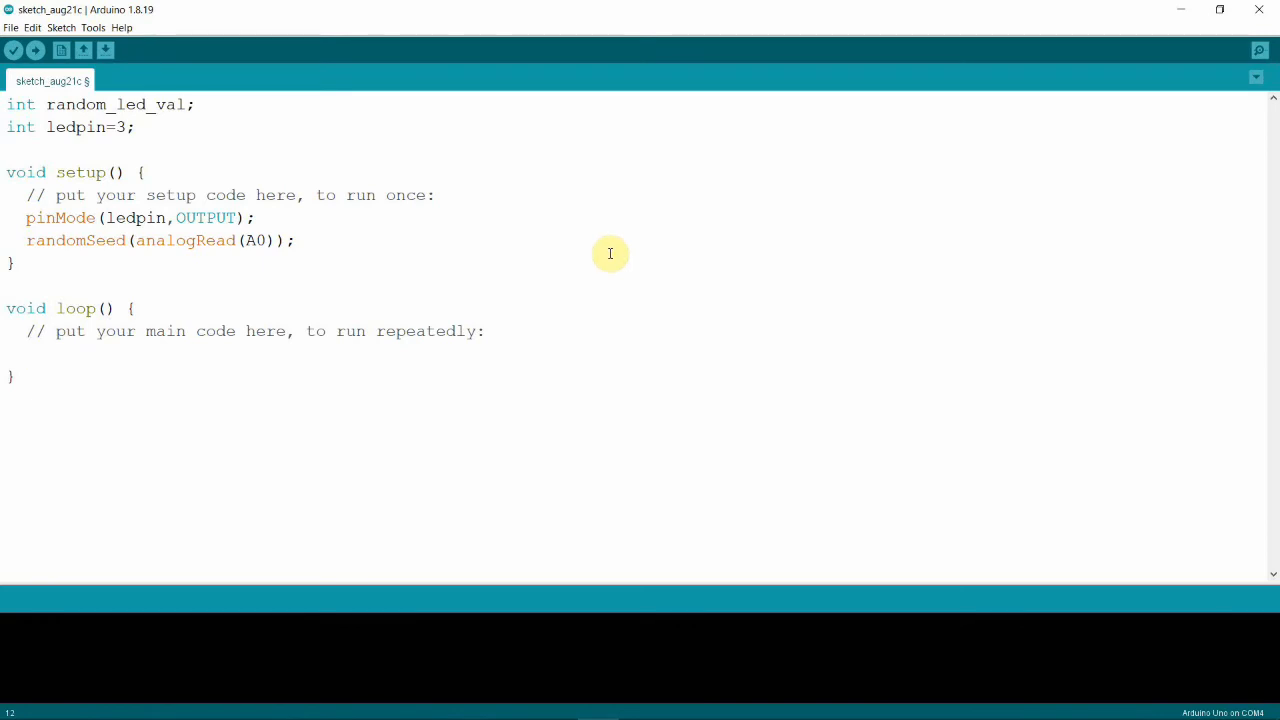
Type random_led_val=random(0,256) on the empty line inside loop().
double_click(110, 104)
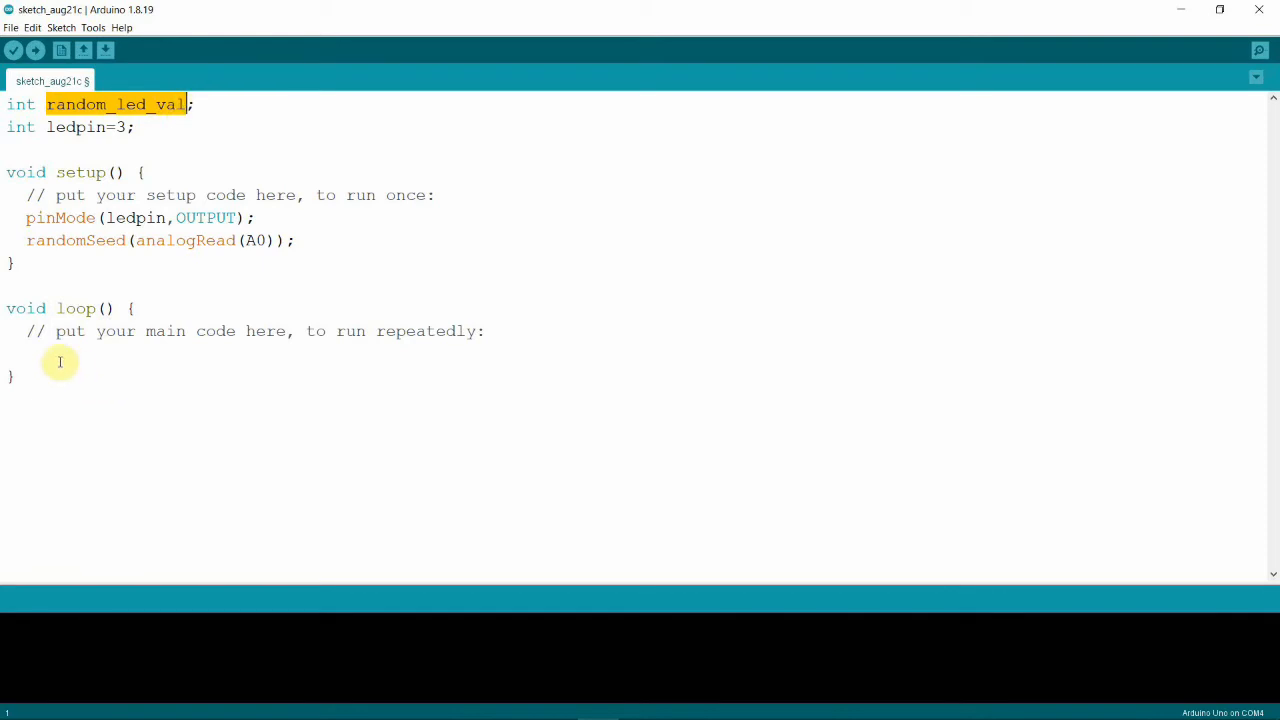
mouse_move(55, 331)
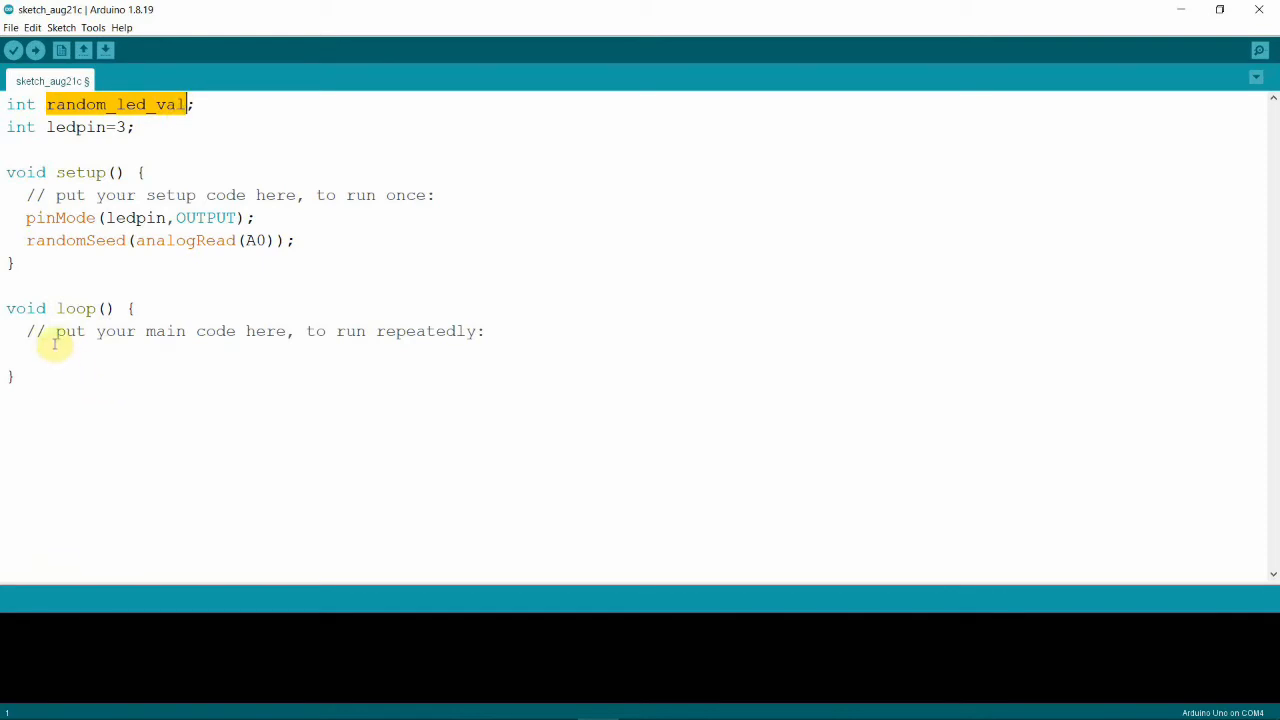
left_click(35, 348)
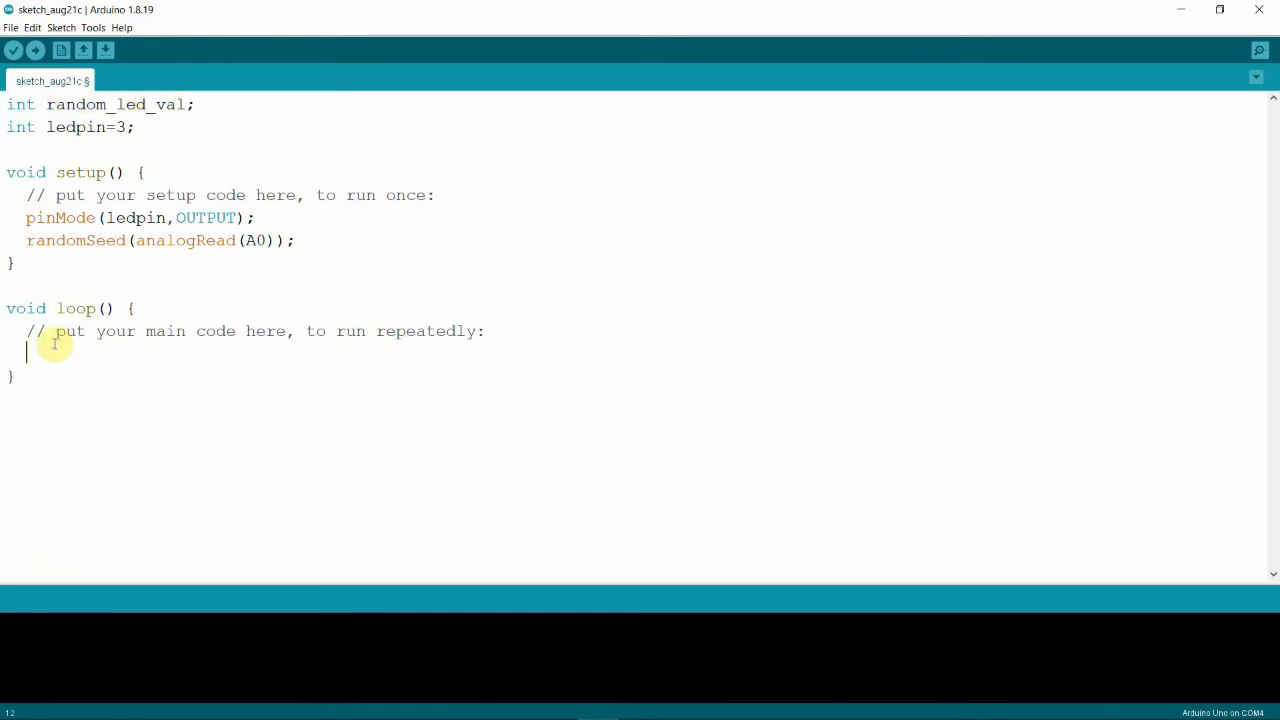
type("random")
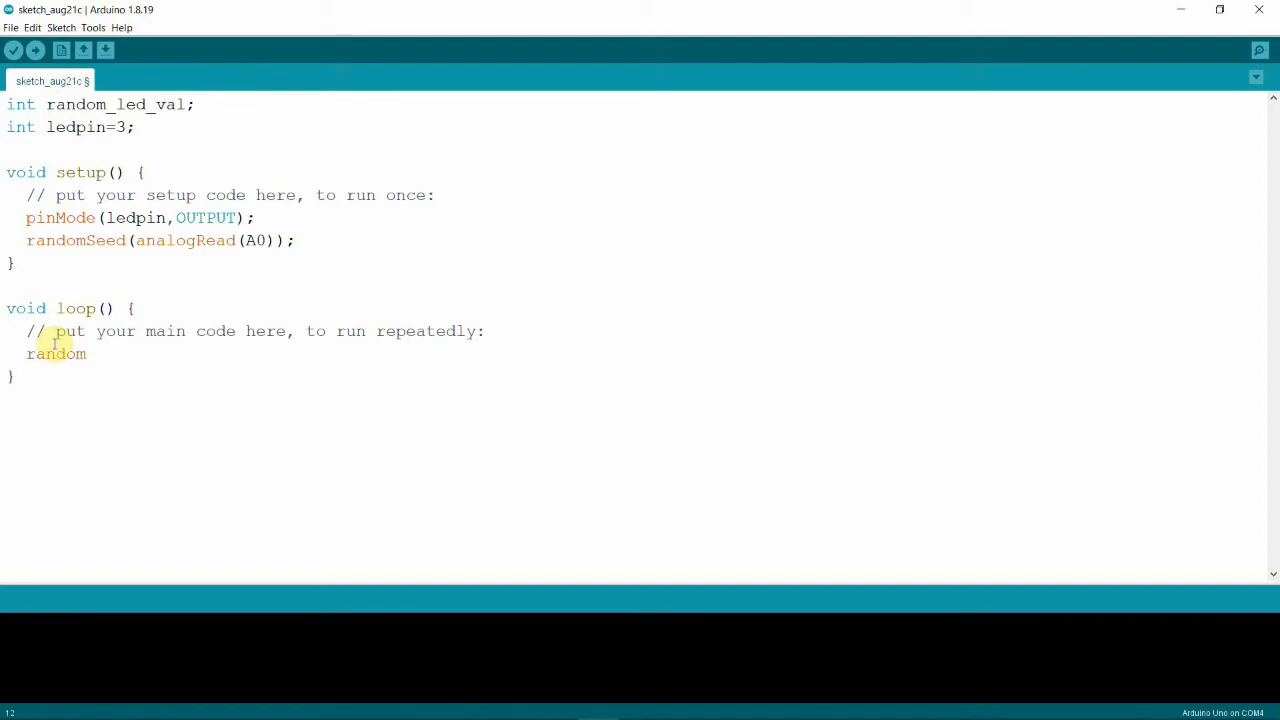
type("_led")
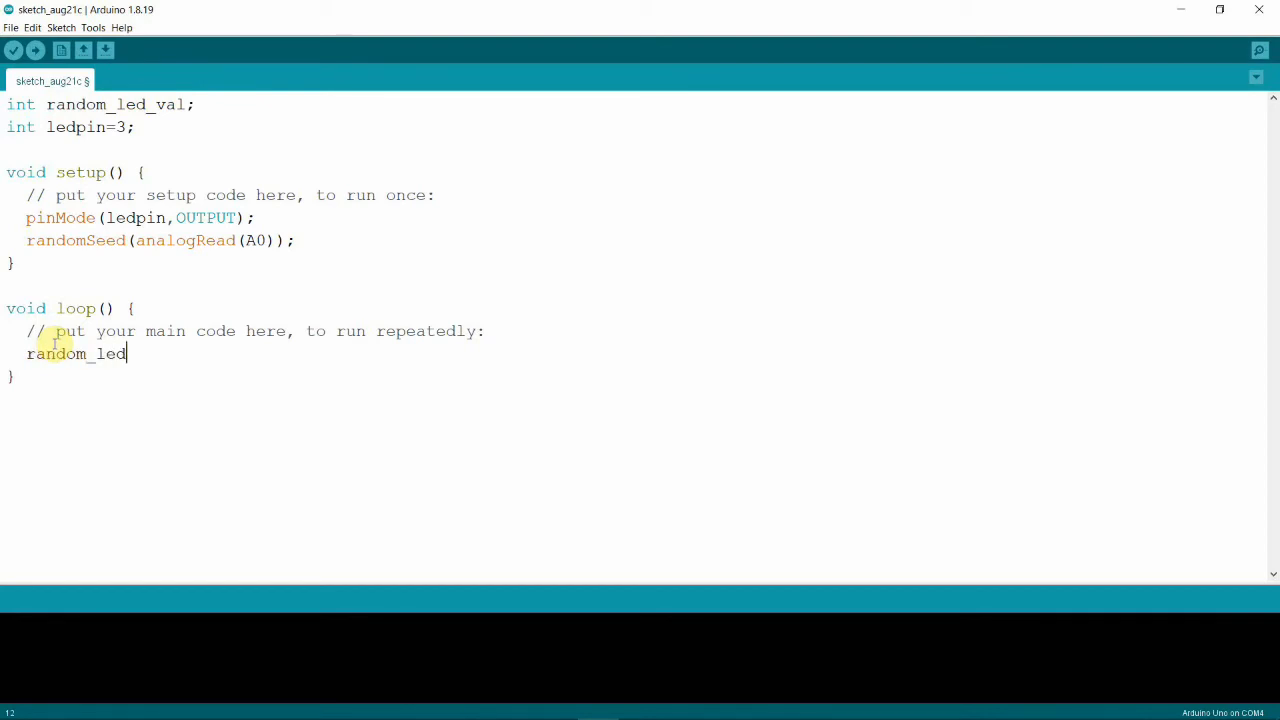
type("_val")
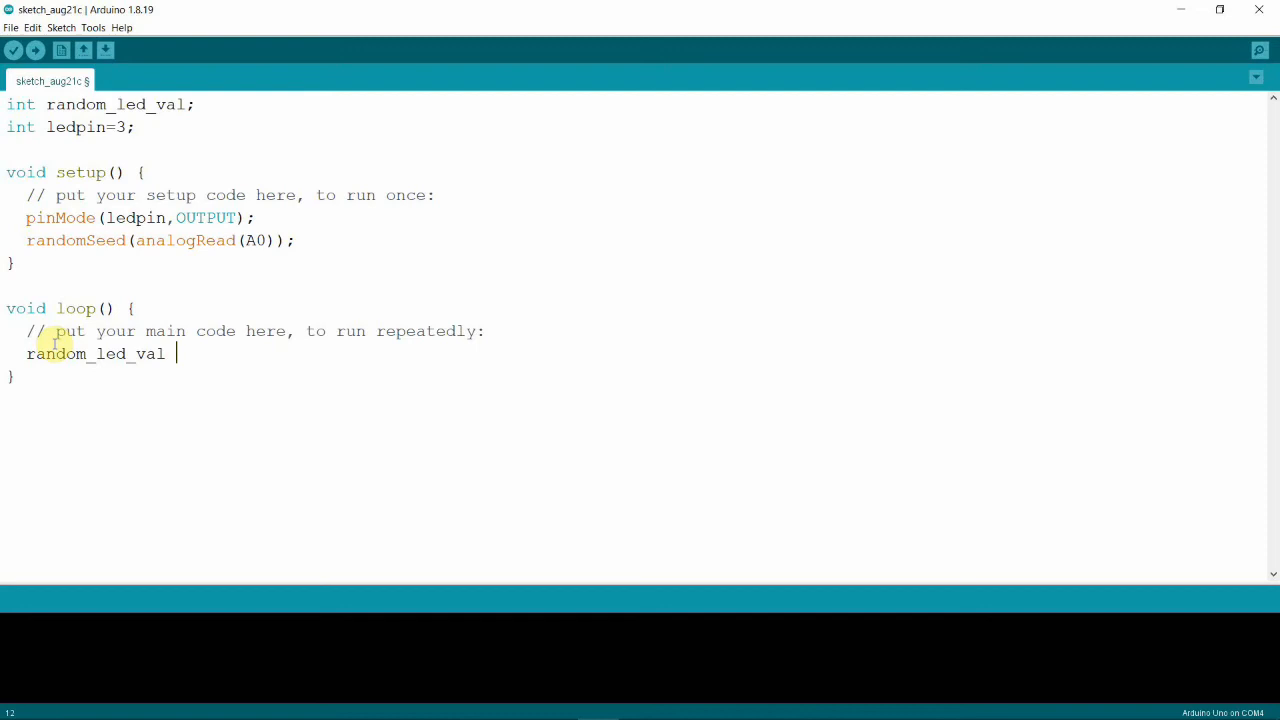
type("=")
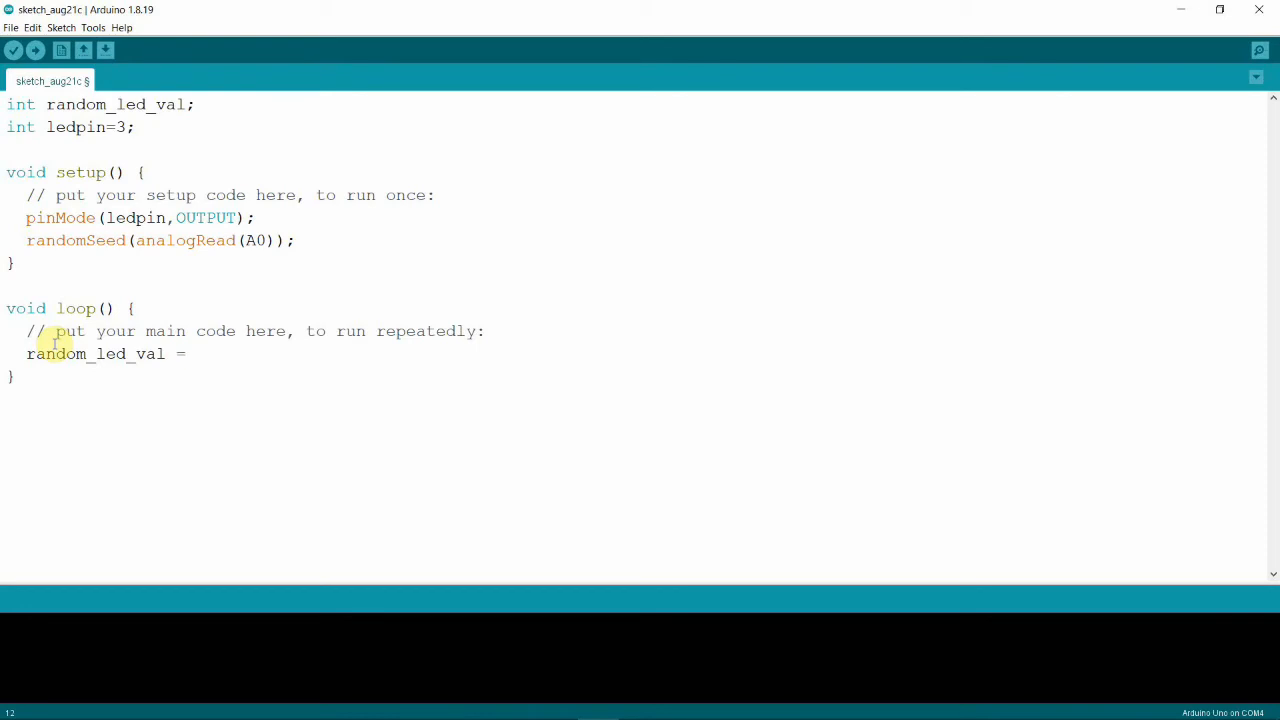
type("random(")
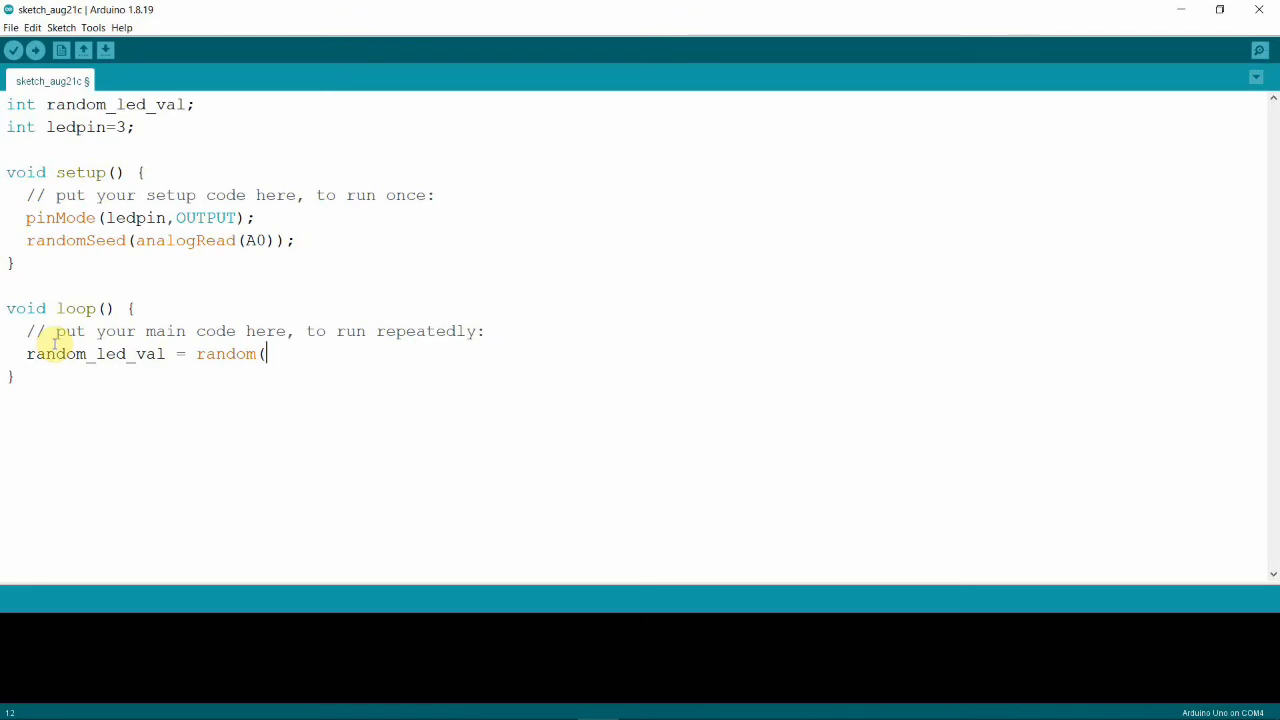
type("0")
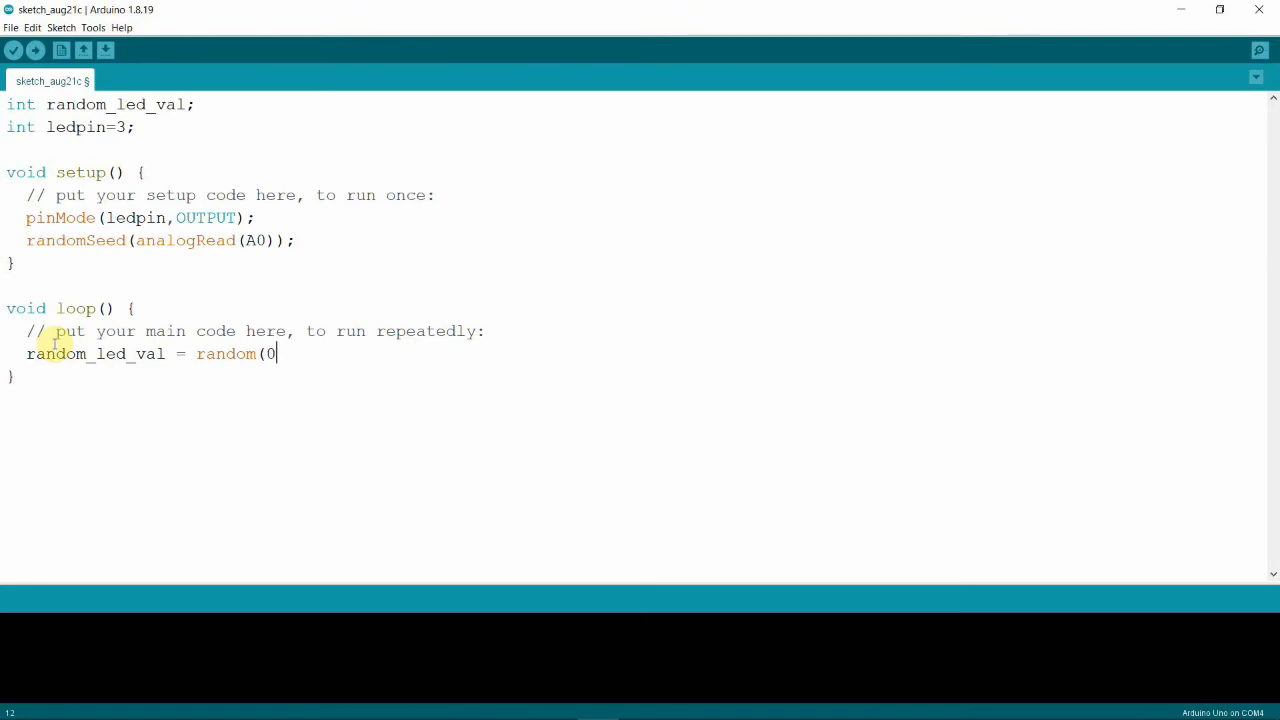
type(",")
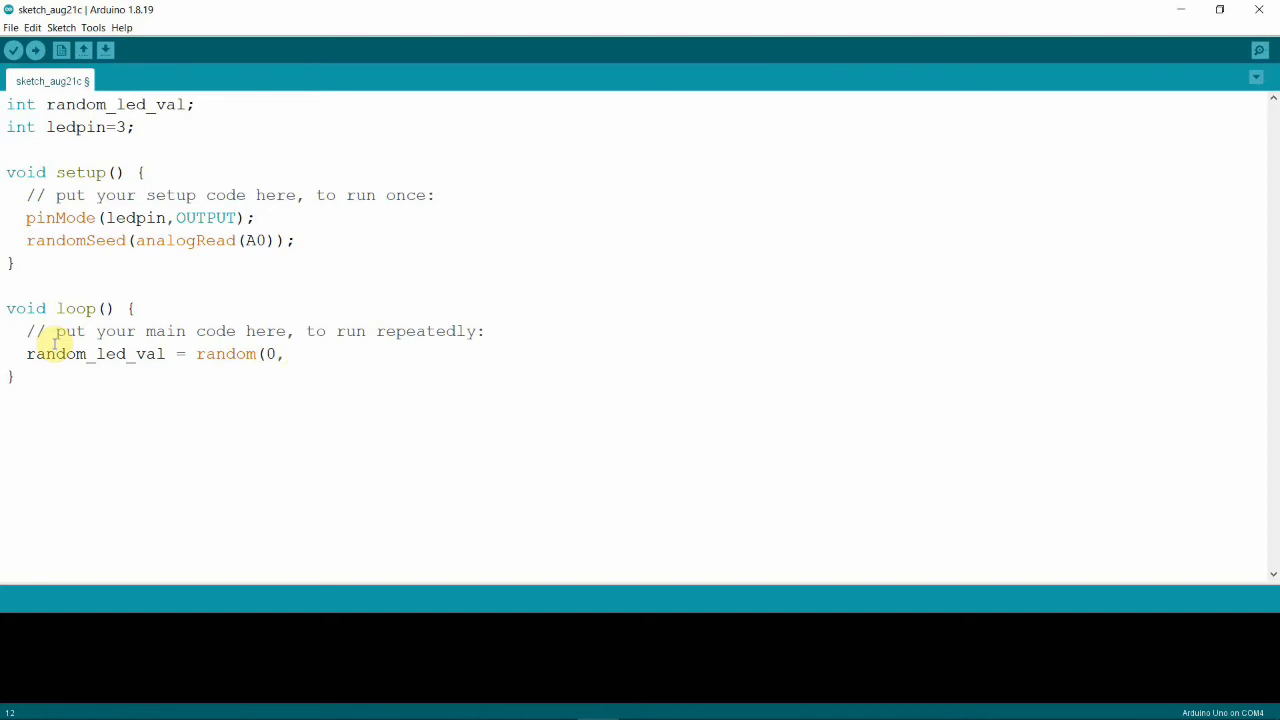
type("256")
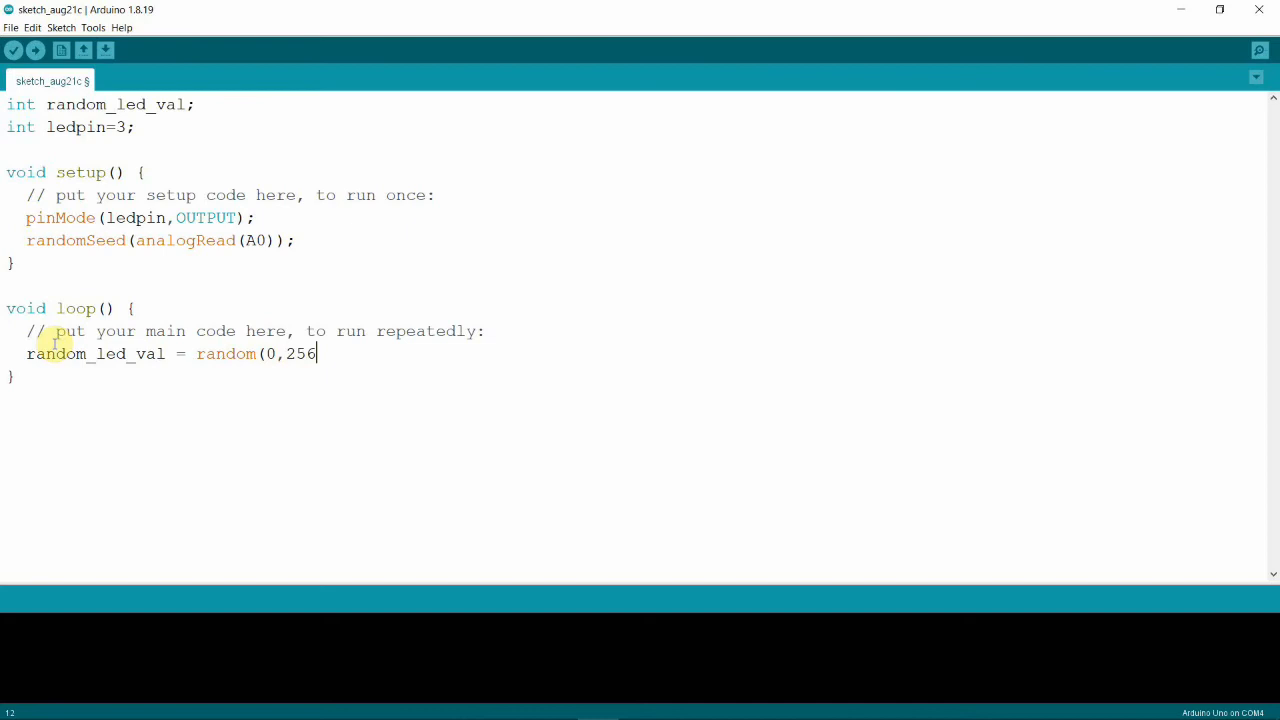
type(")")
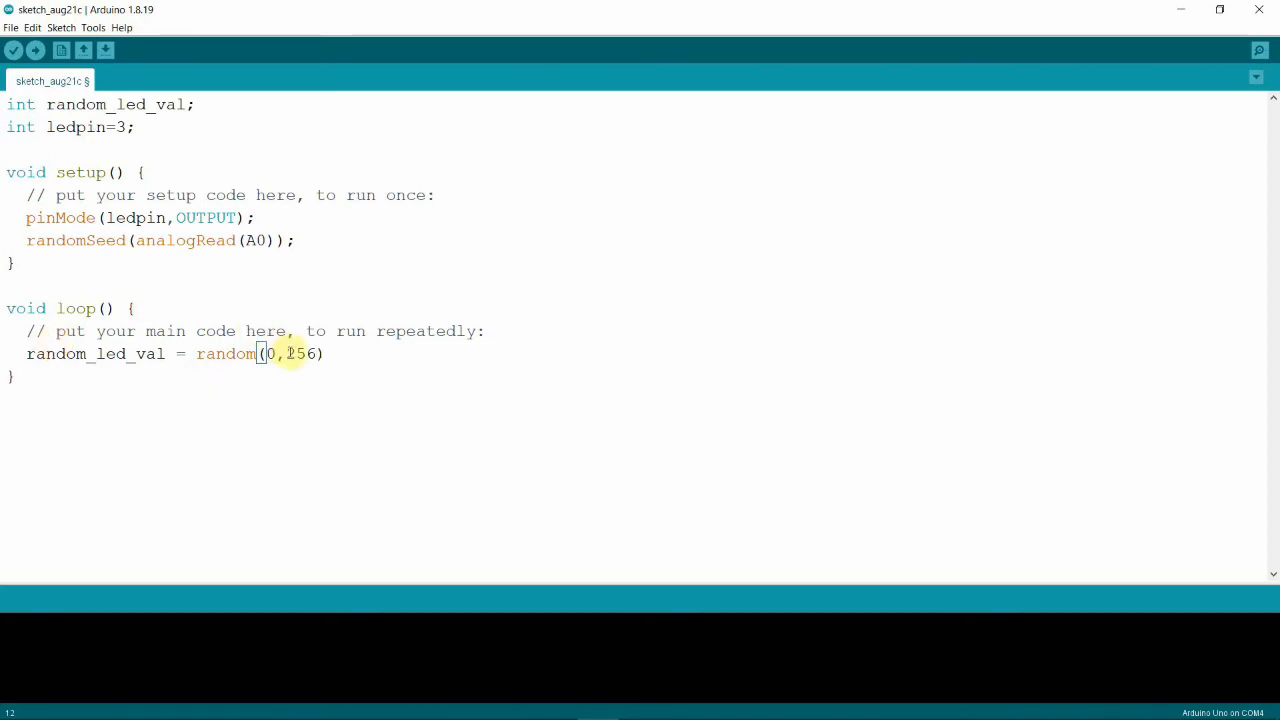
End the assignment with a semicolon and begin the next line with 'ana'.
double_click(300, 353)
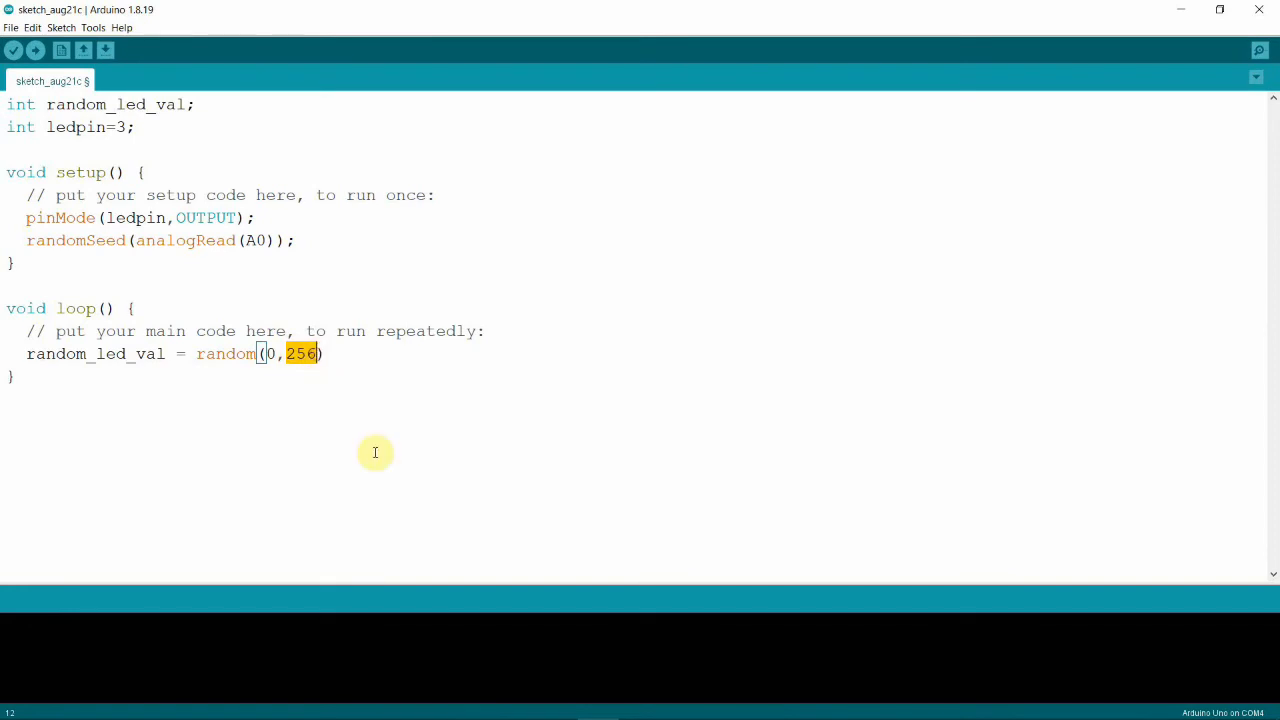
mouse_move(379, 431)
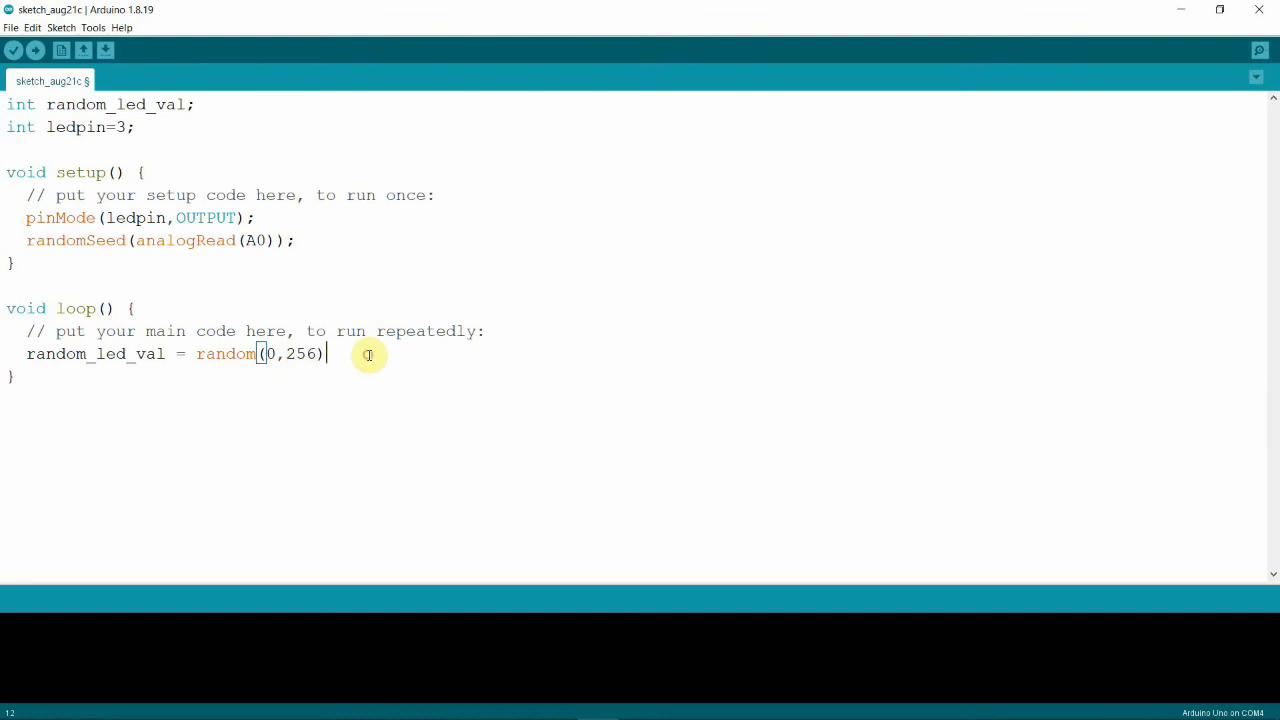
type(";")
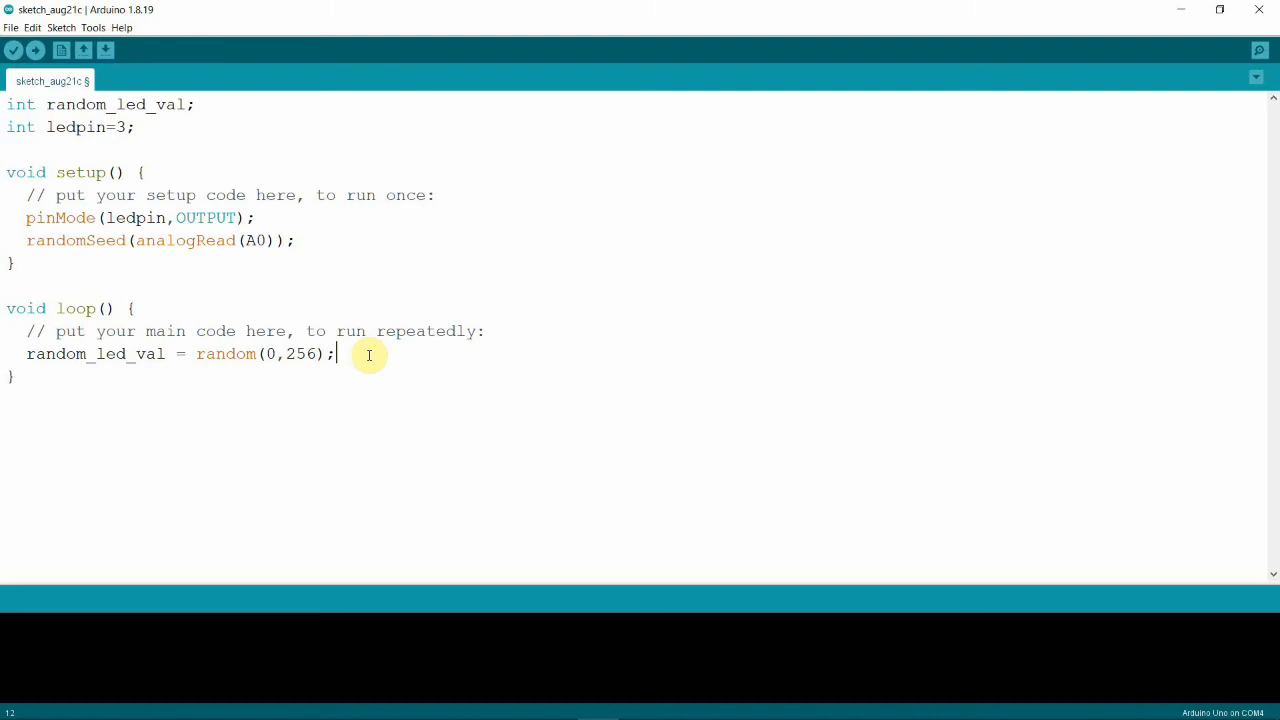
key("Return")
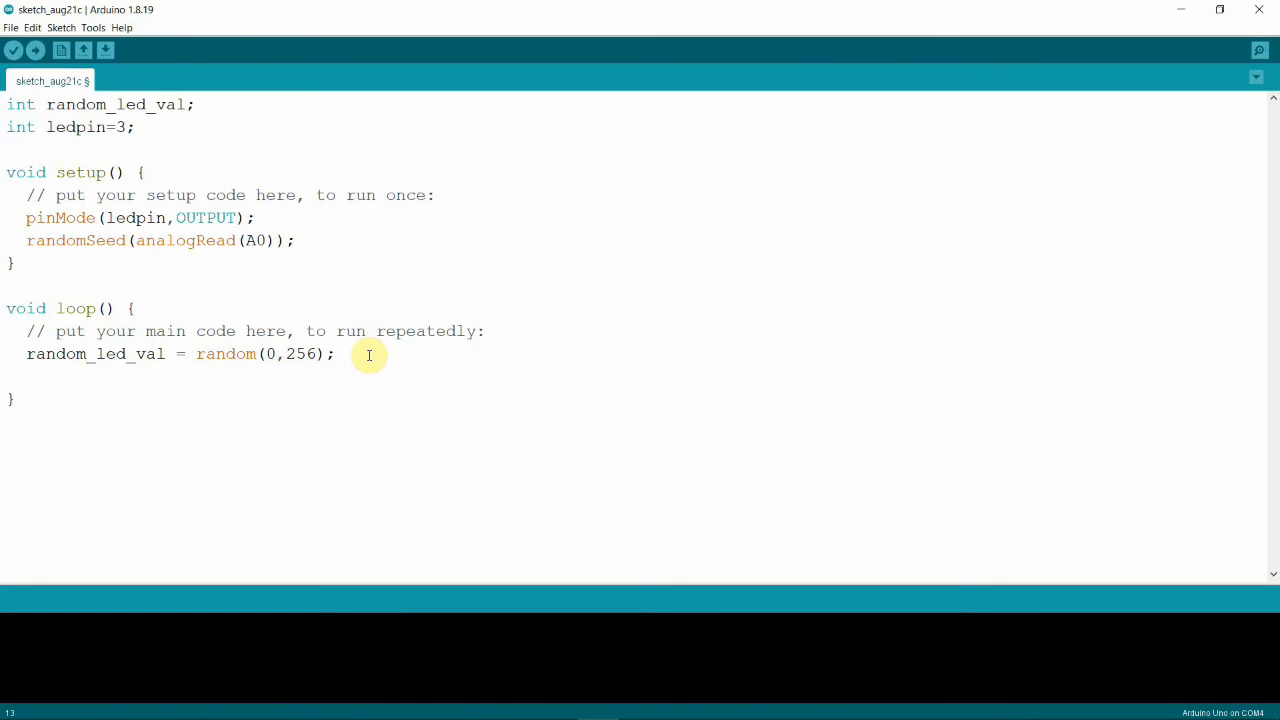
type("ana")
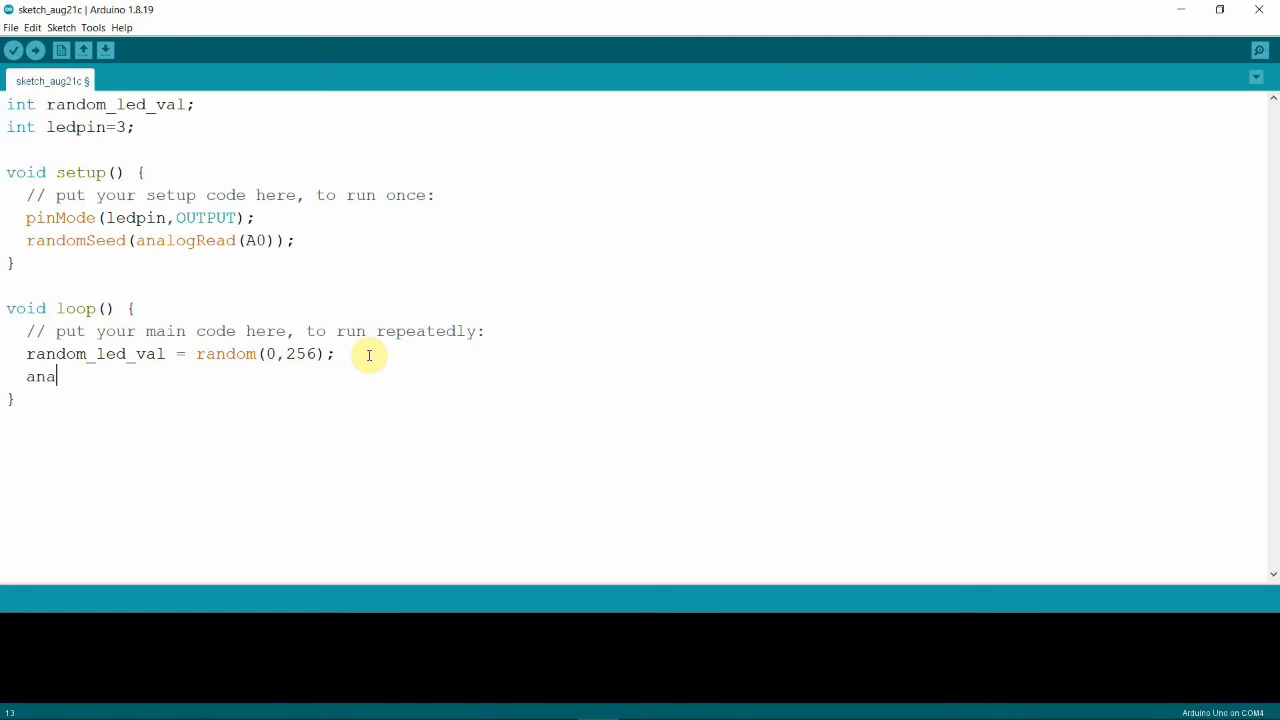
Complete analogWrite(ledpin,random_led_val); in loop().
type("logWri")
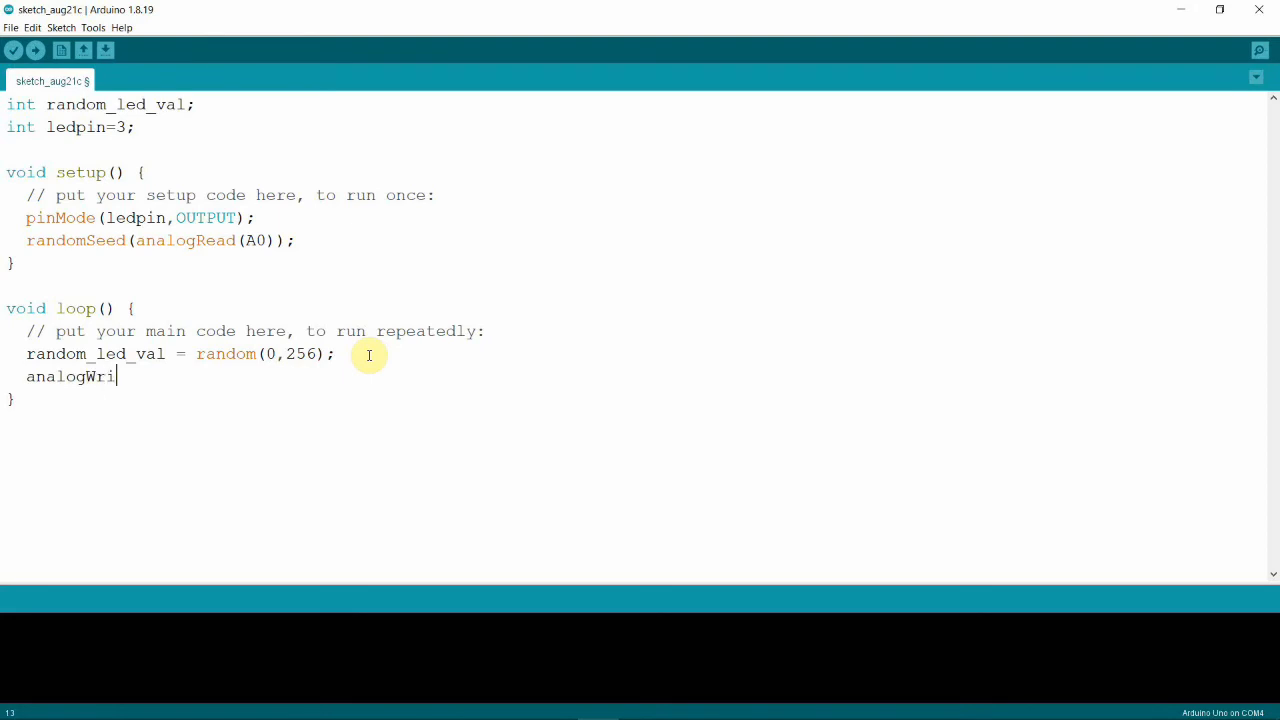
type("te")
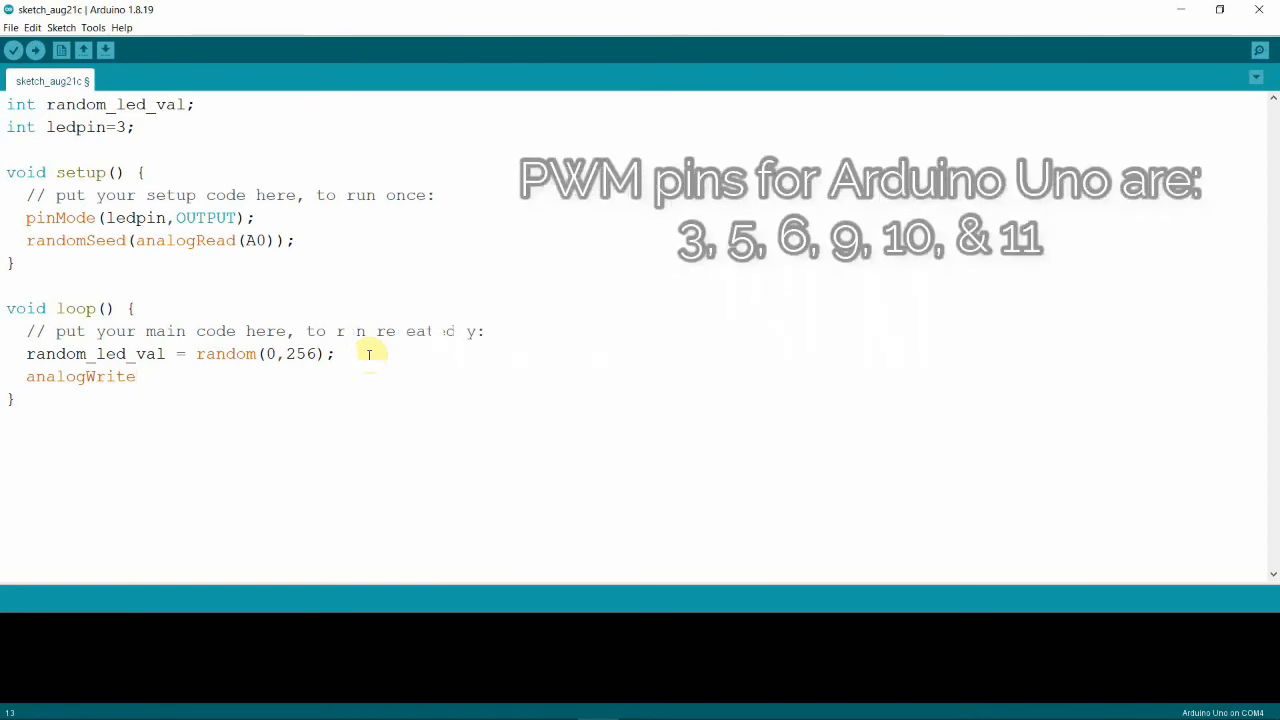
type("(")
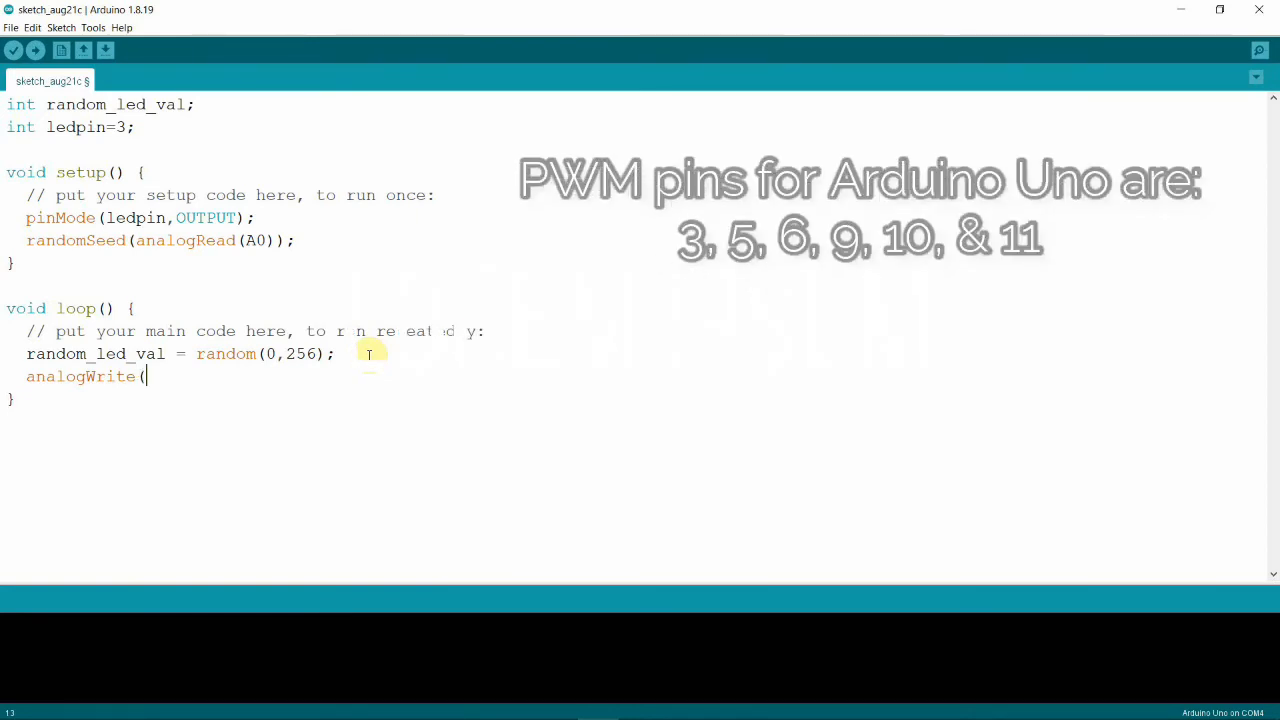
type("ledpin")
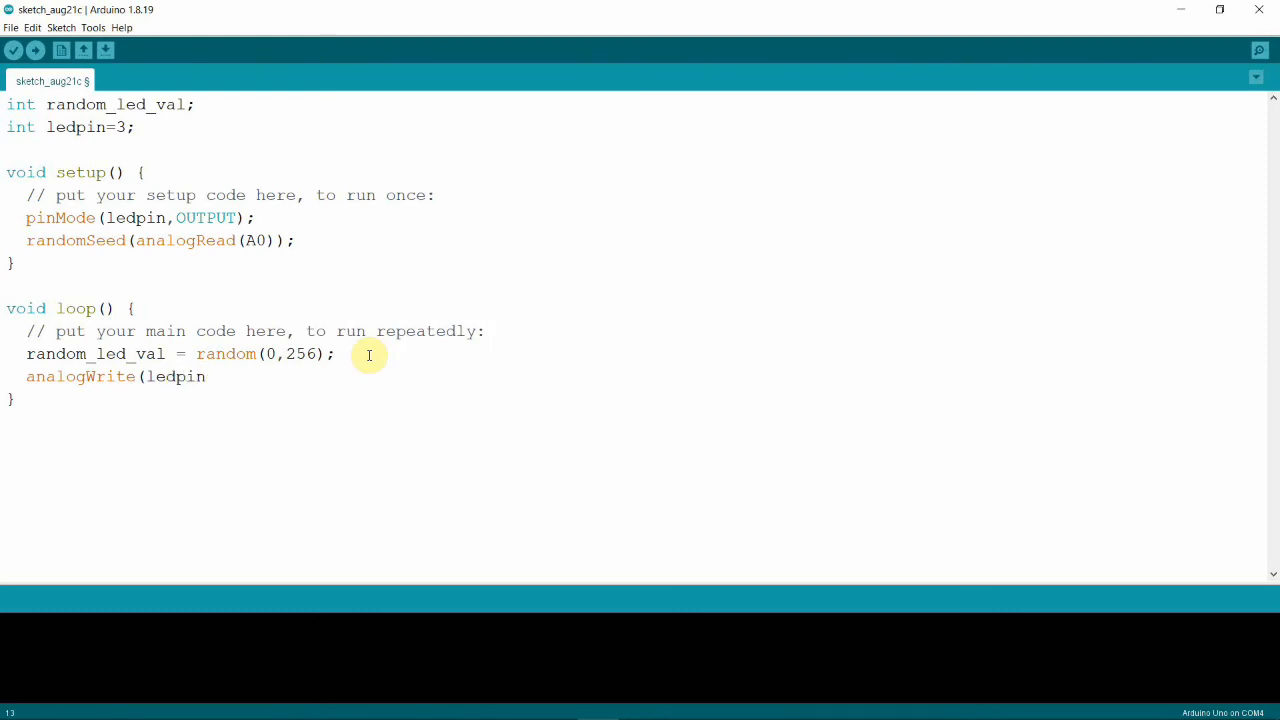
type(",")
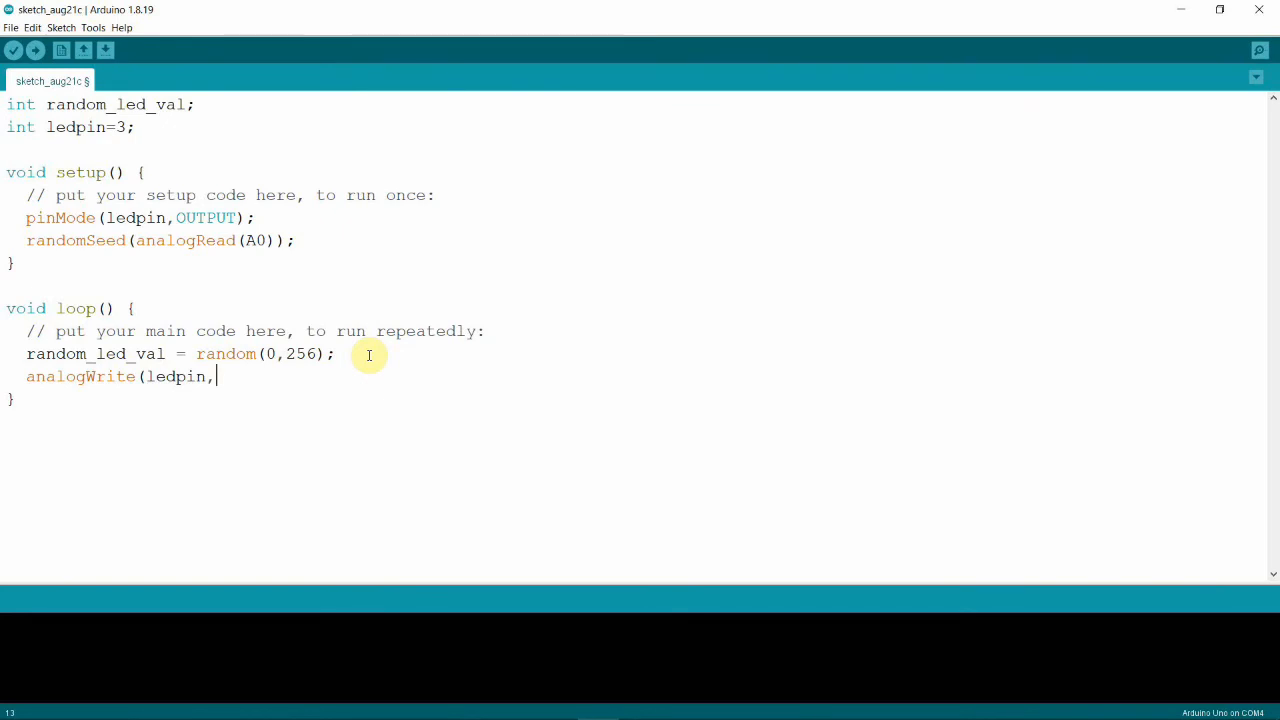
type("ran")
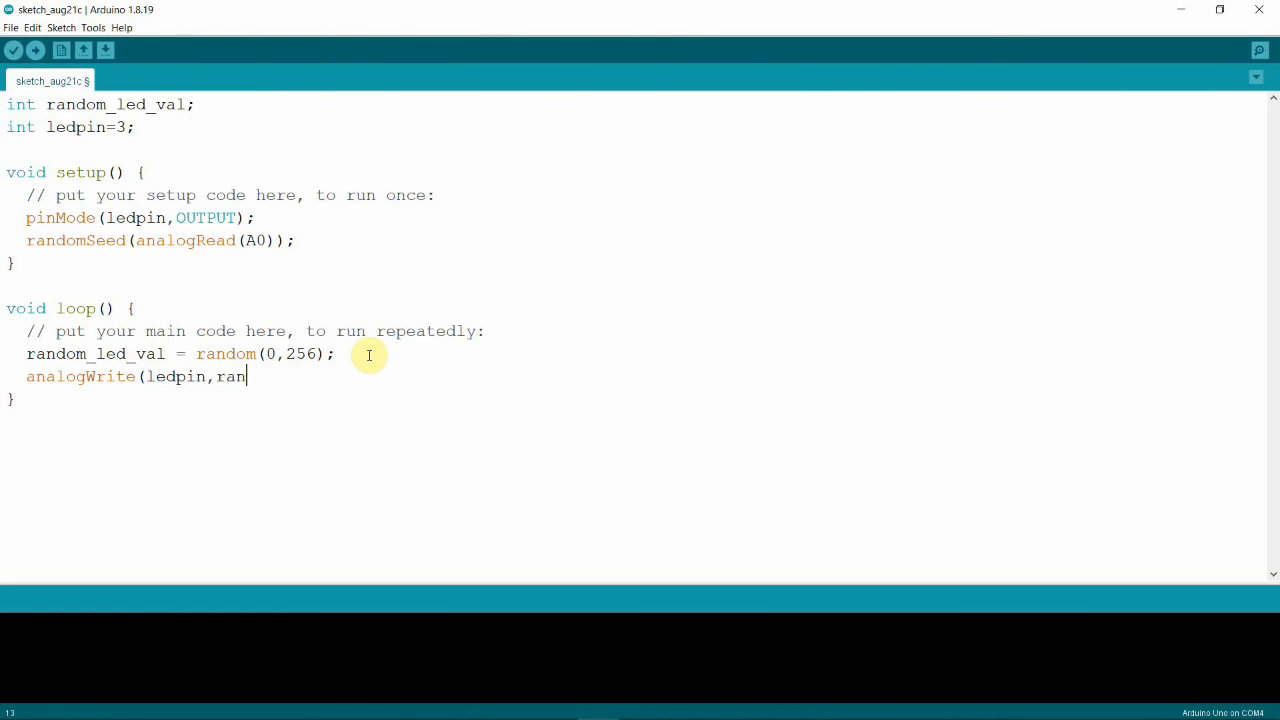
type("dom_l")
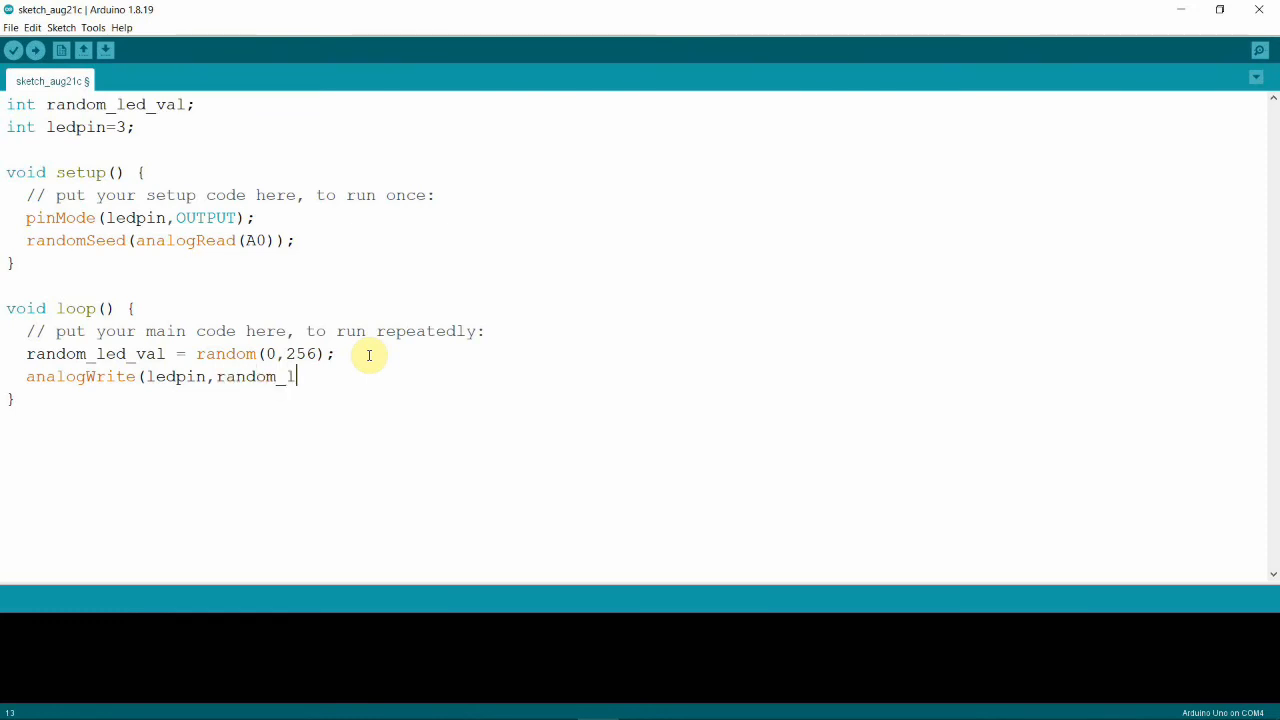
type("ed_val")
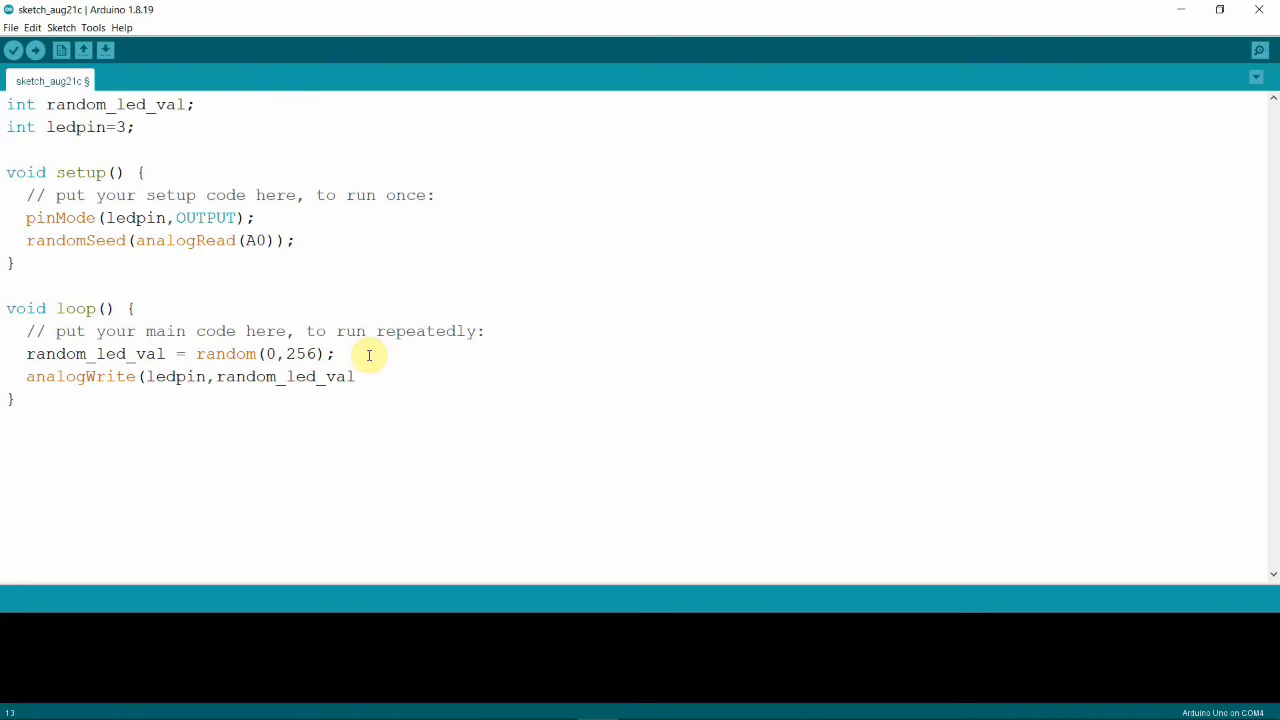
type(")")
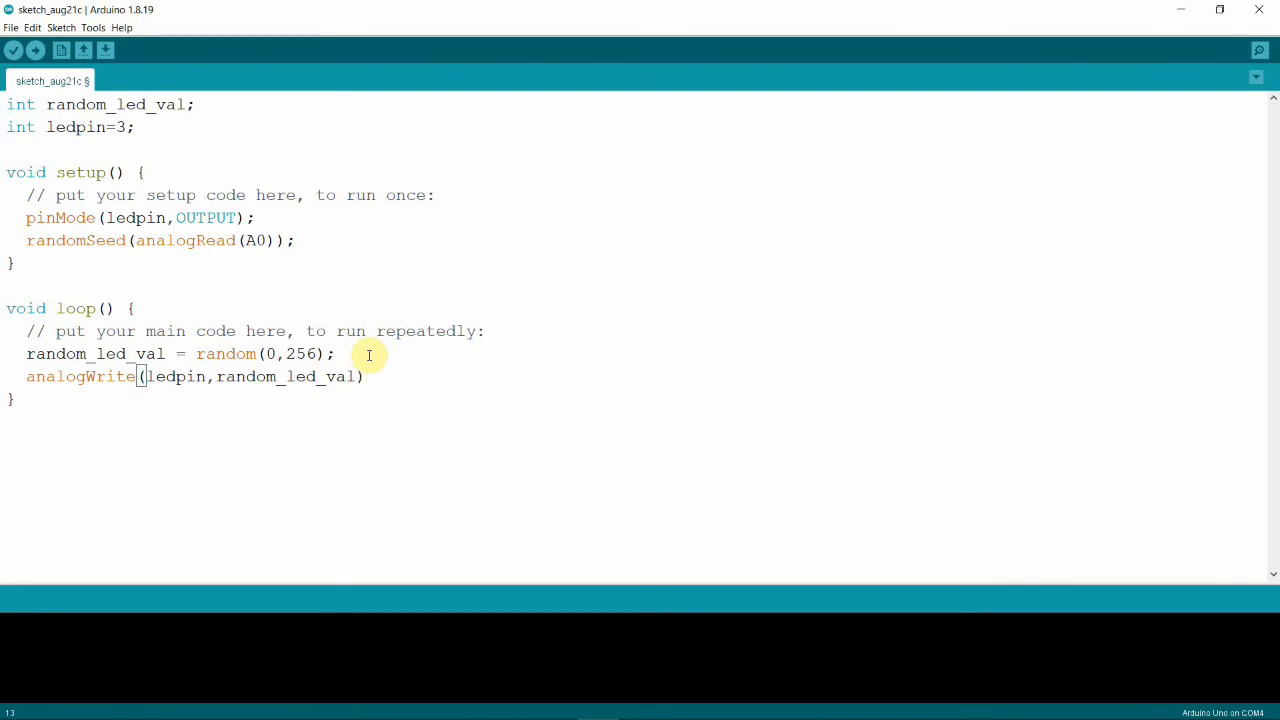
type(";")
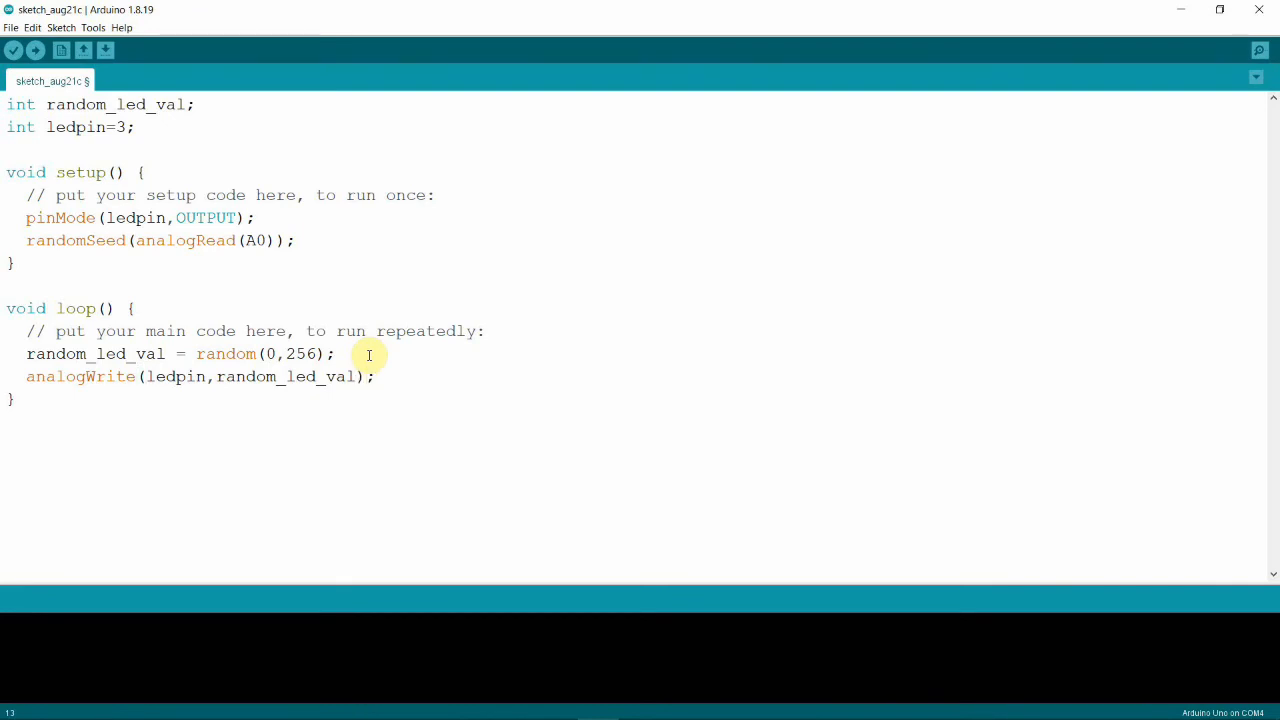
Add delay(100); on a new line after the analogWrite call.
key("enter")
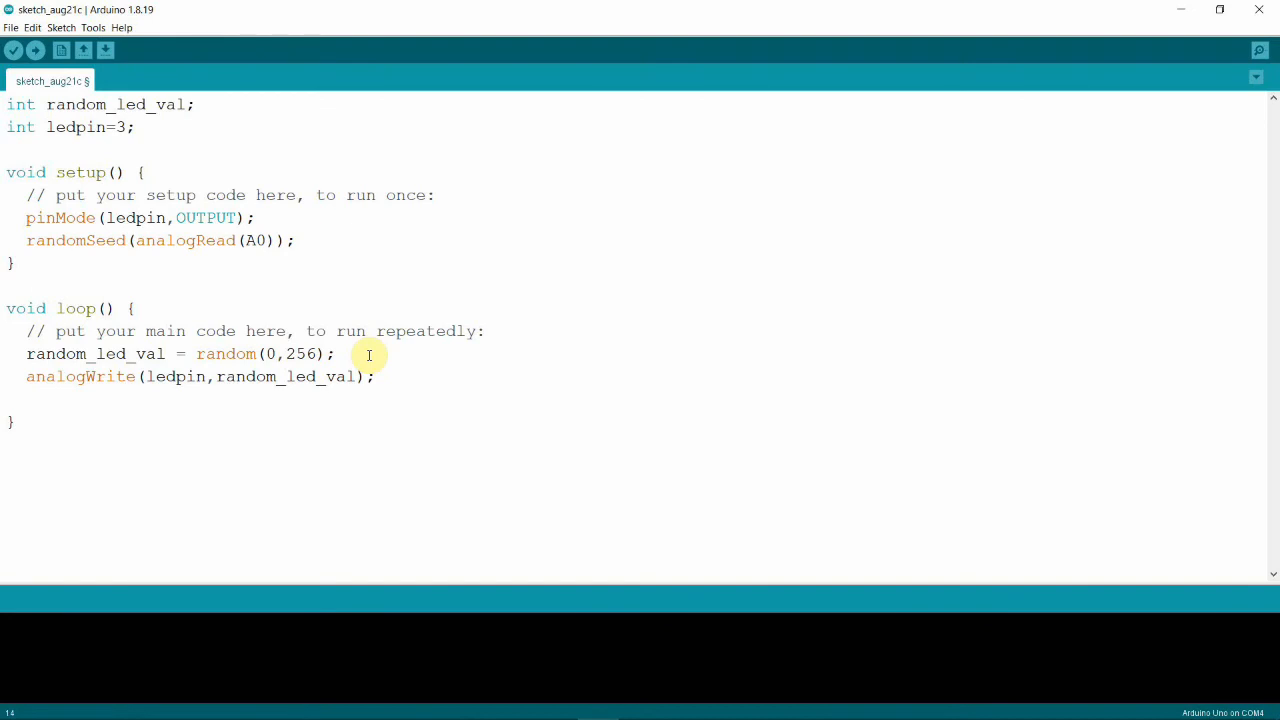
type("delay")
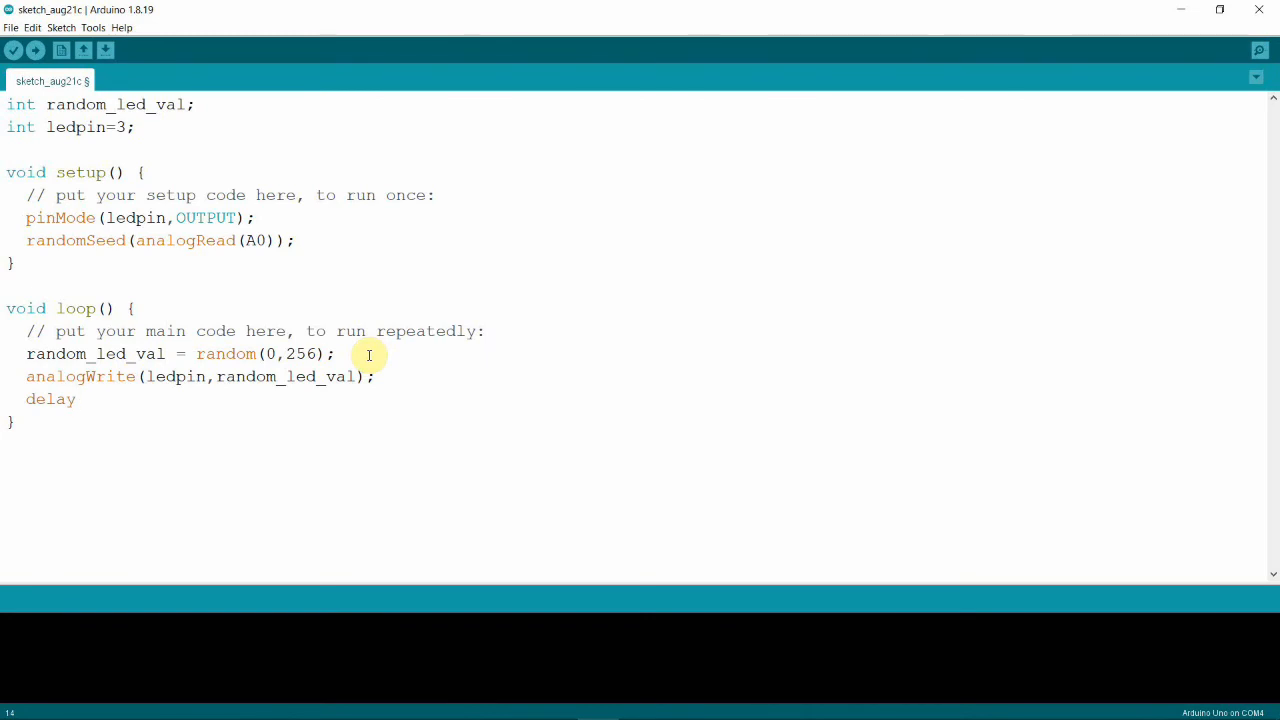
type("(")
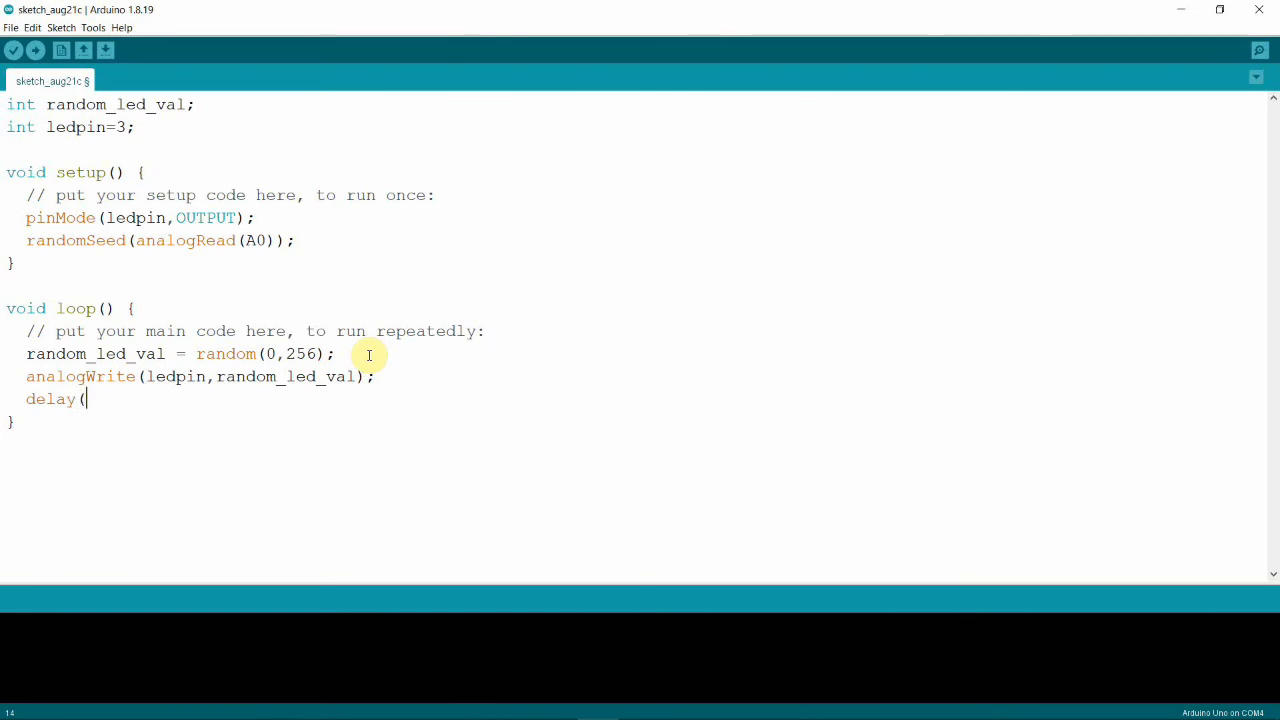
type("100)")
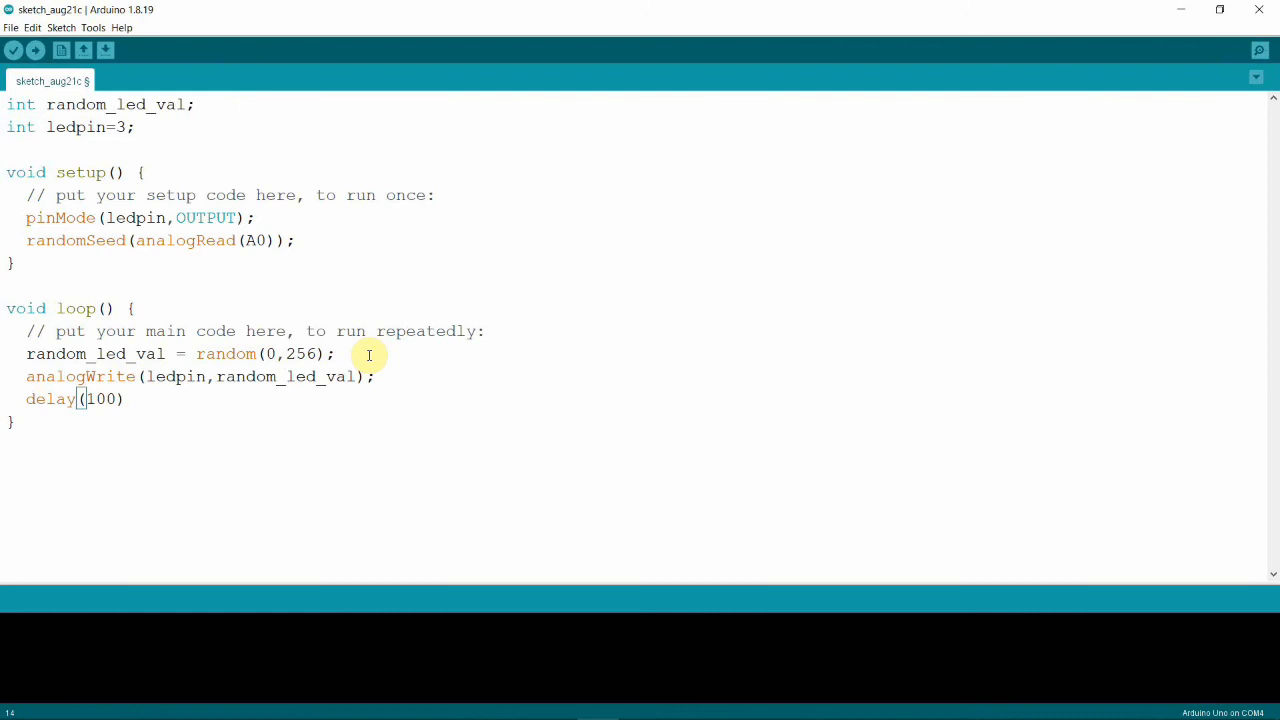
type(";")
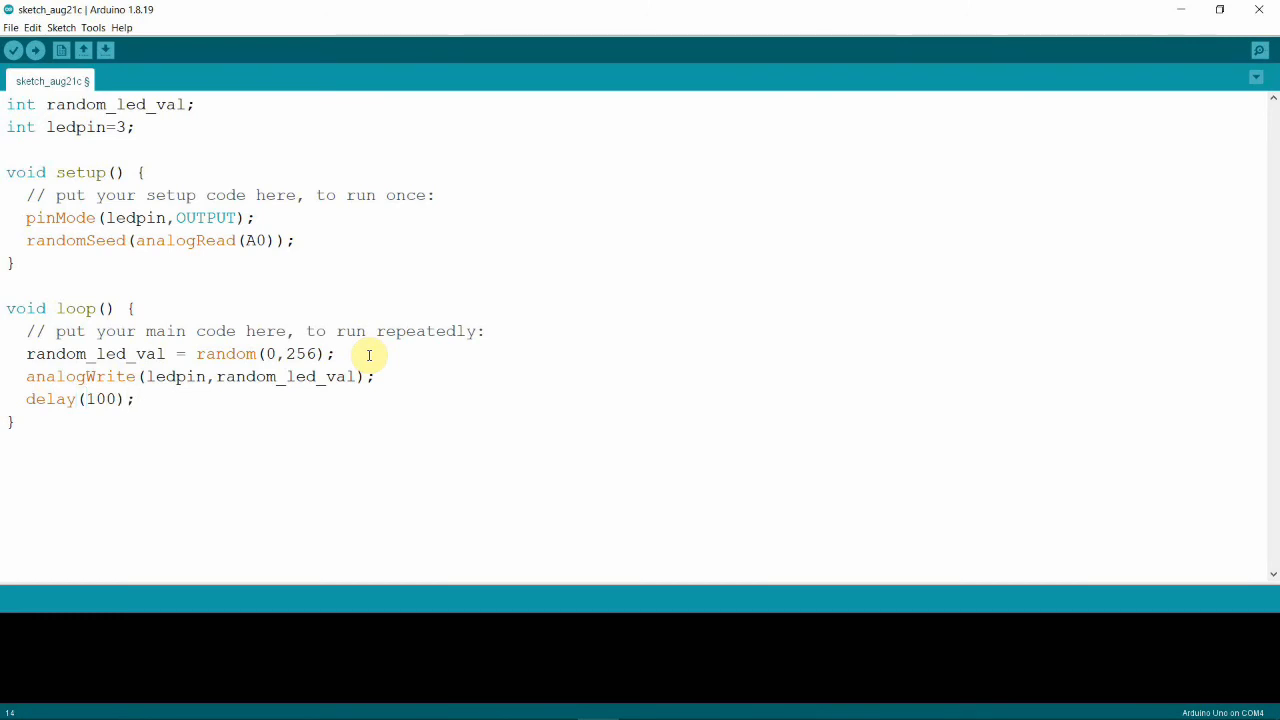
left_click(336, 353)
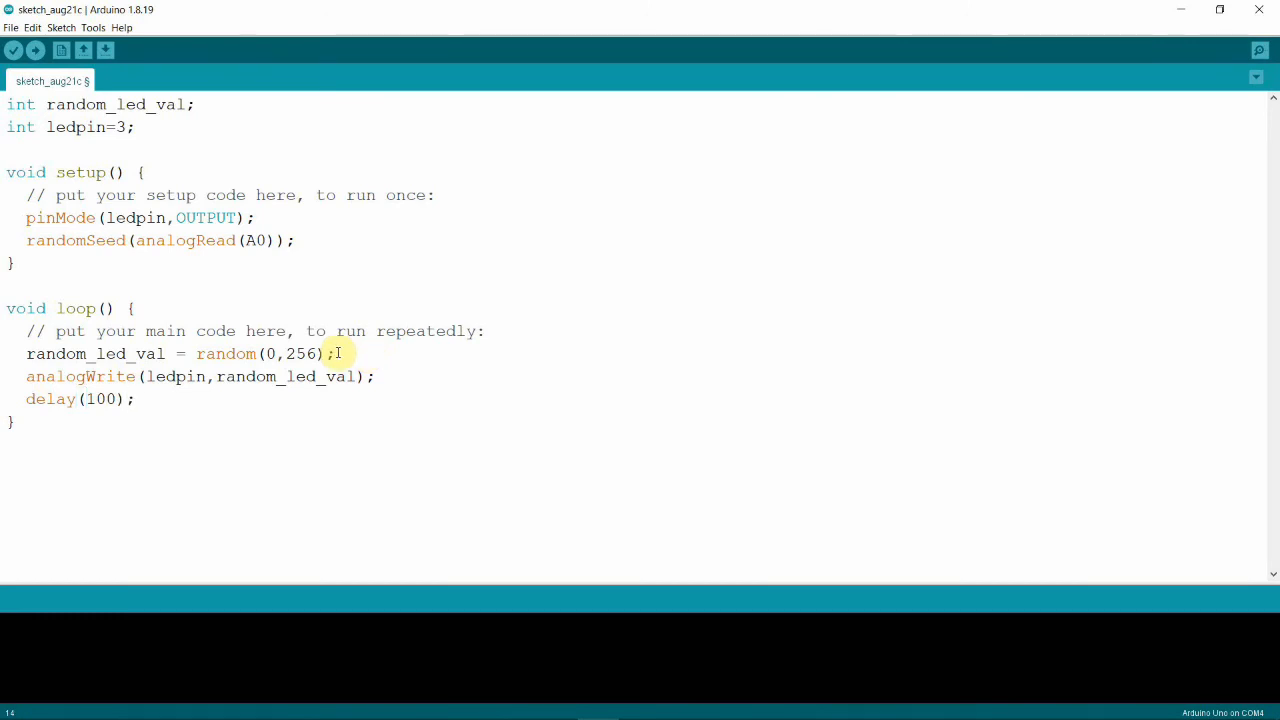
double_click(50, 399)
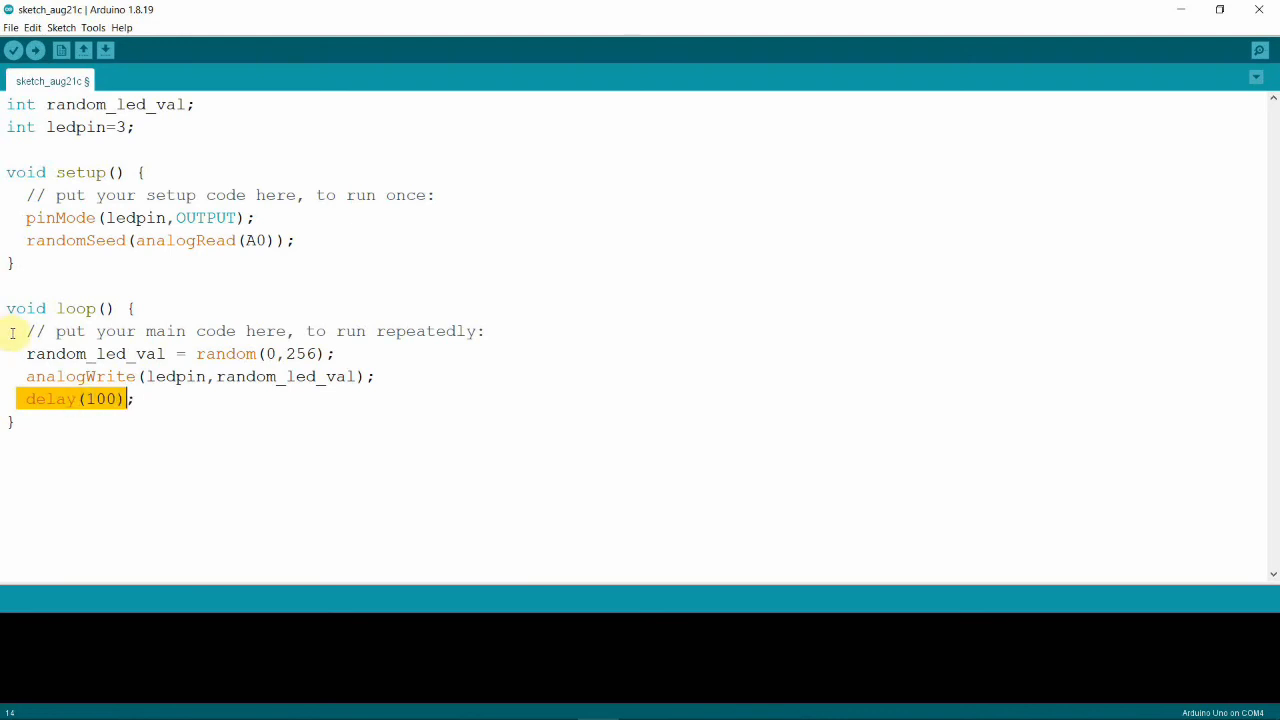
double_click(38, 353)
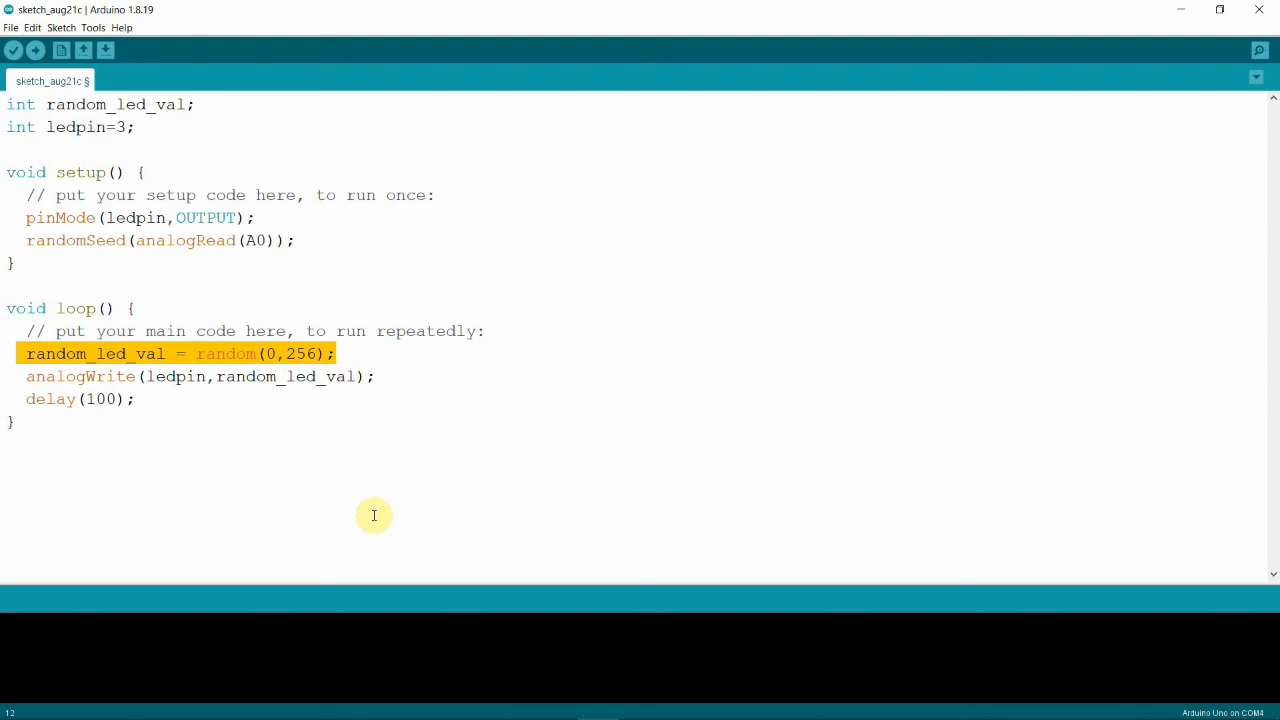
mouse_move(202, 415)
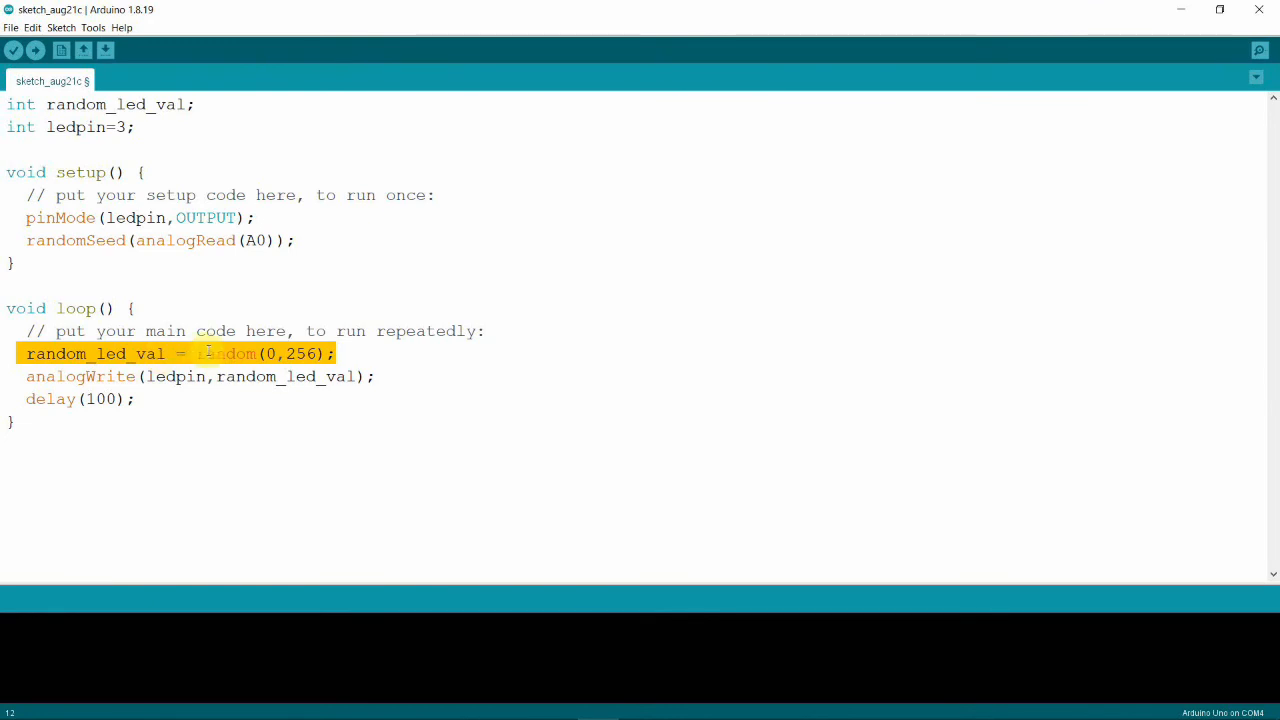
left_click(205, 353)
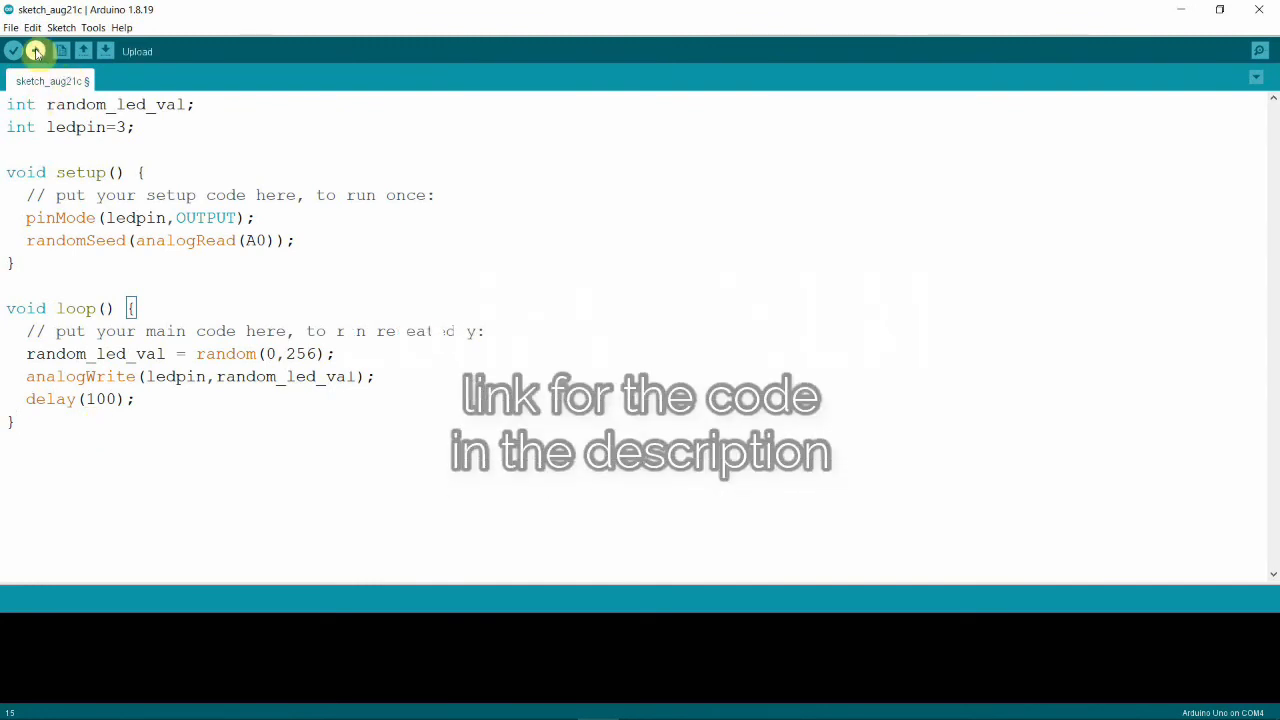
Select the COM4 (Arduino Uno) port, then save and upload the sketch.
left_click(93, 27)
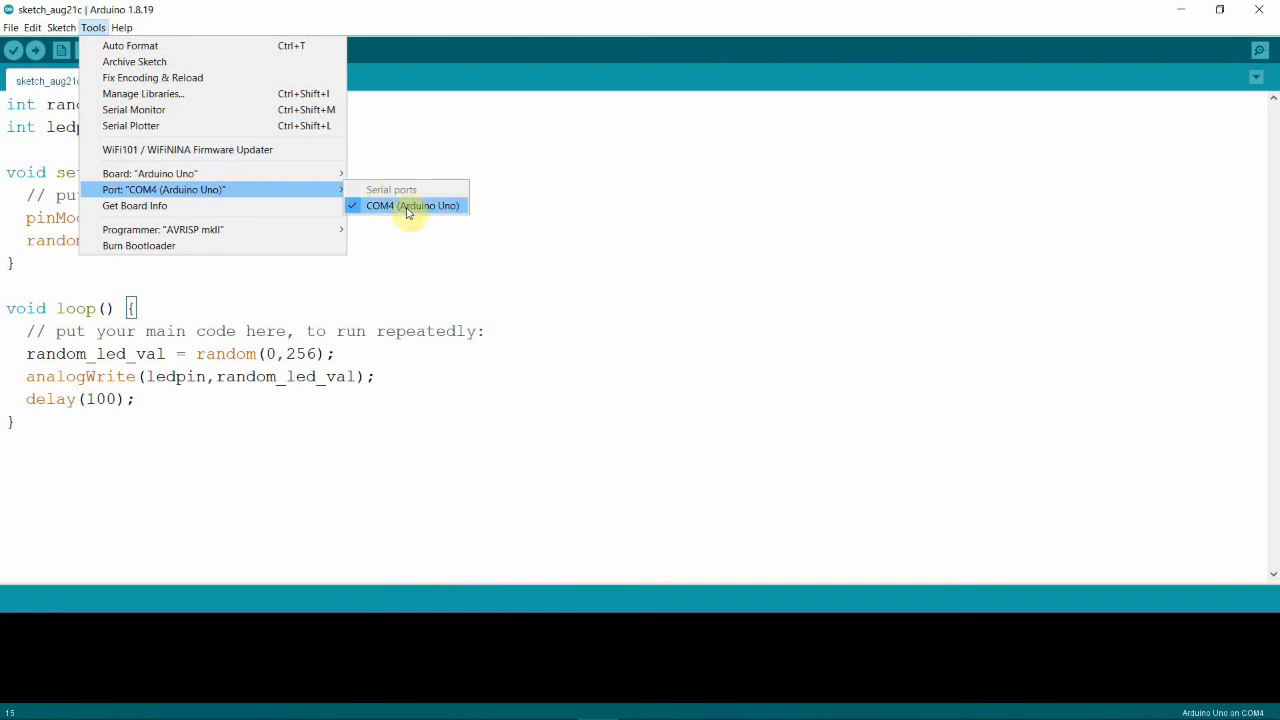
left_click(413, 205)
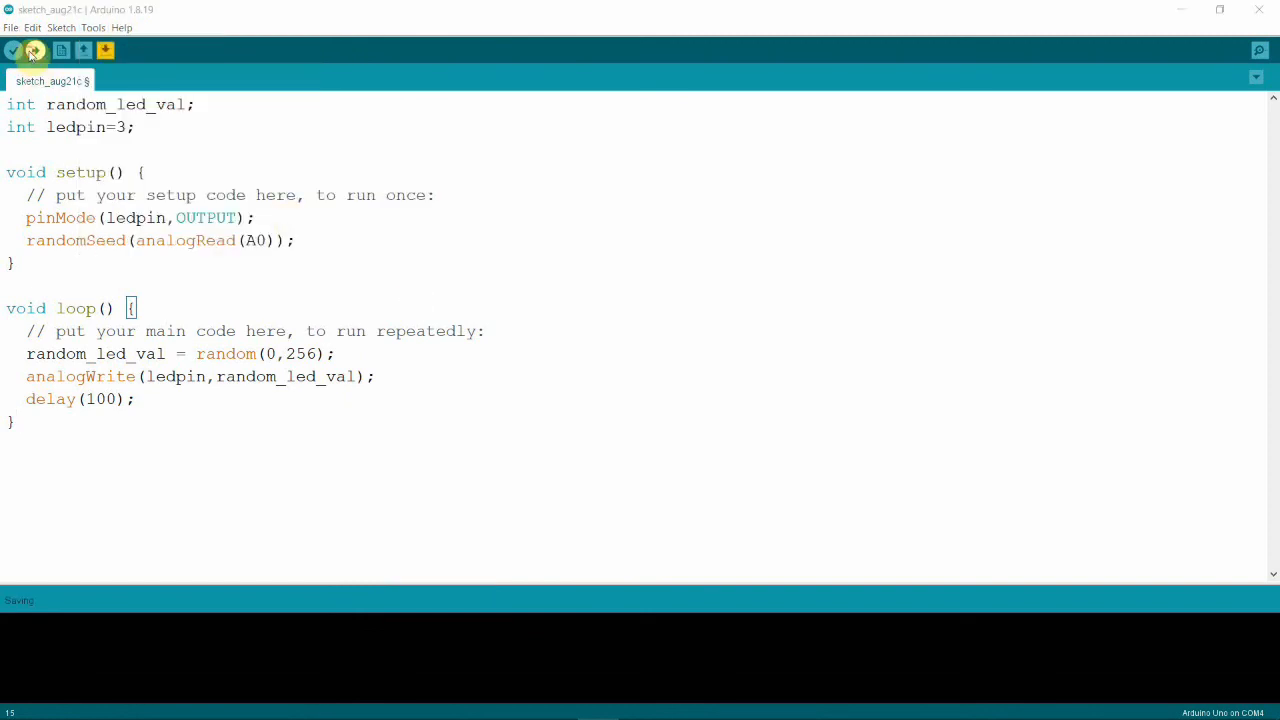
left_click(84, 50)
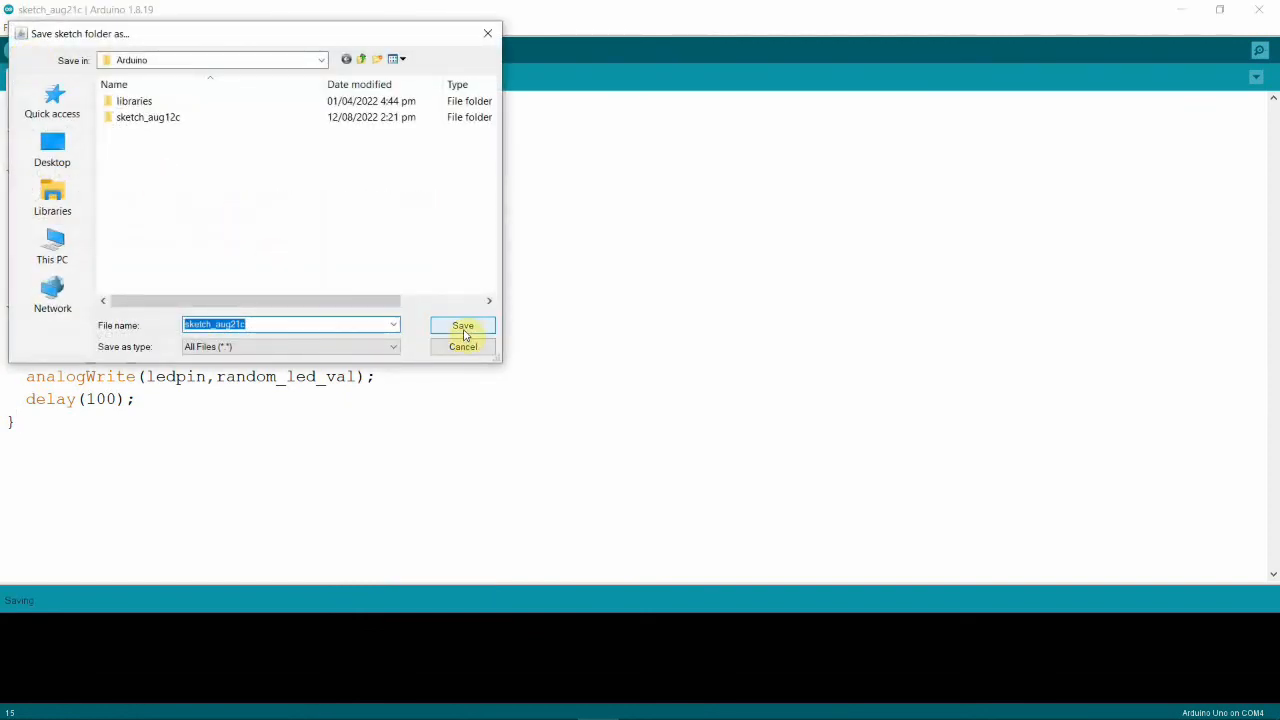
left_click(462, 325)
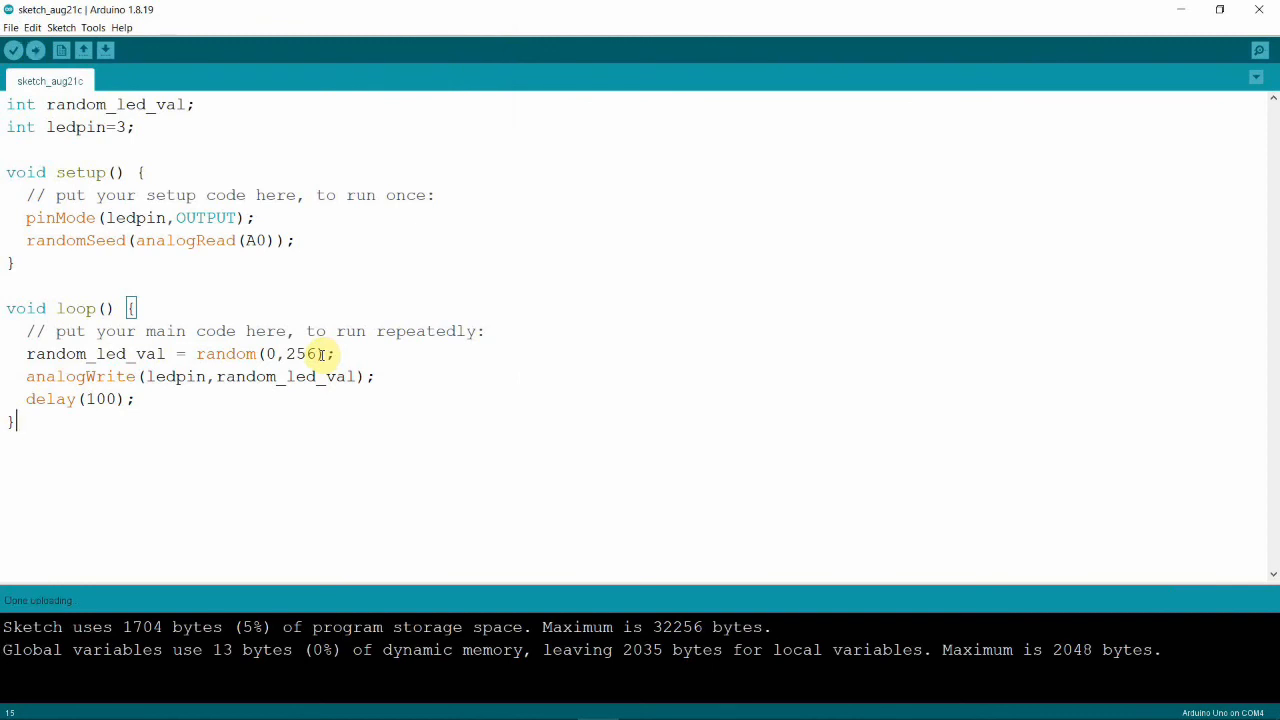
mouse_move(5, 290)
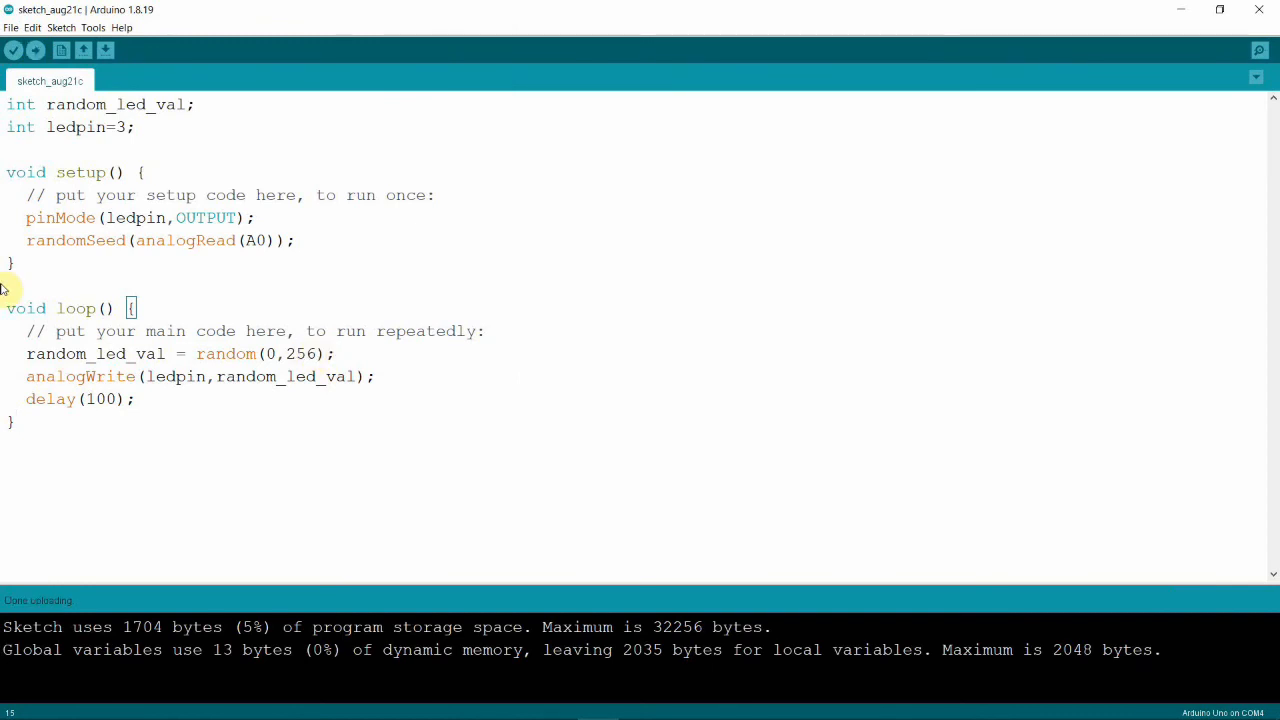